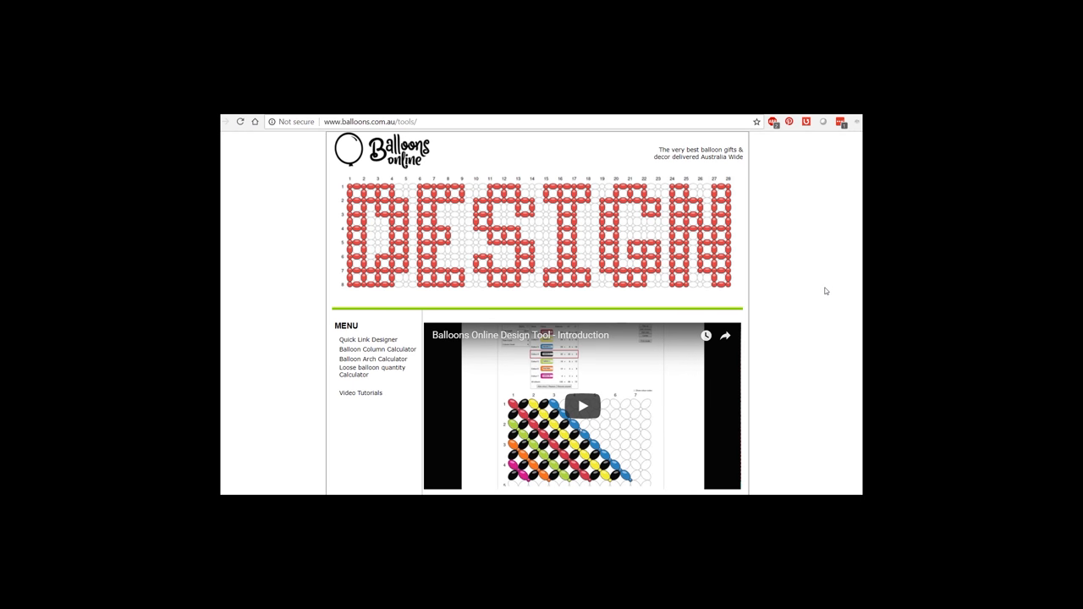
Scroll the welcome page and start the Balloons Online design tool.
scroll(down, 3)
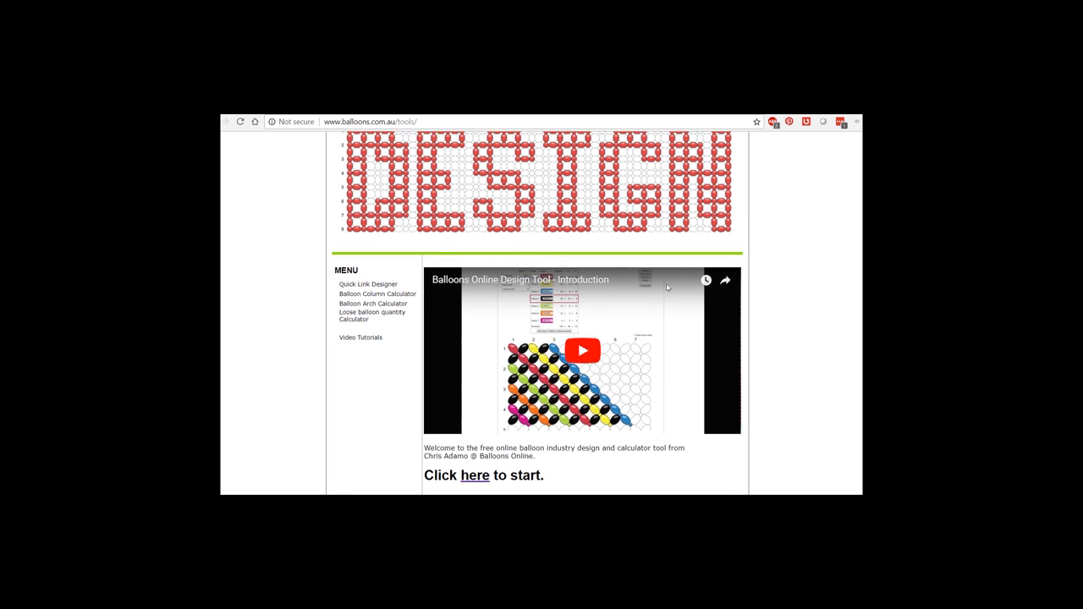
scroll(down, 3)
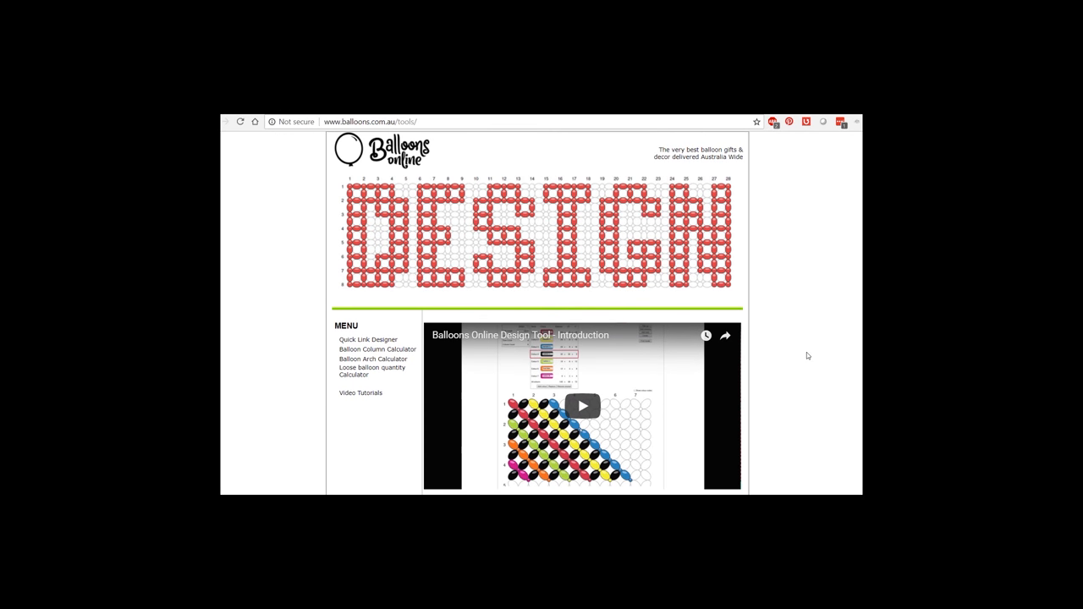
scroll(down, 3)
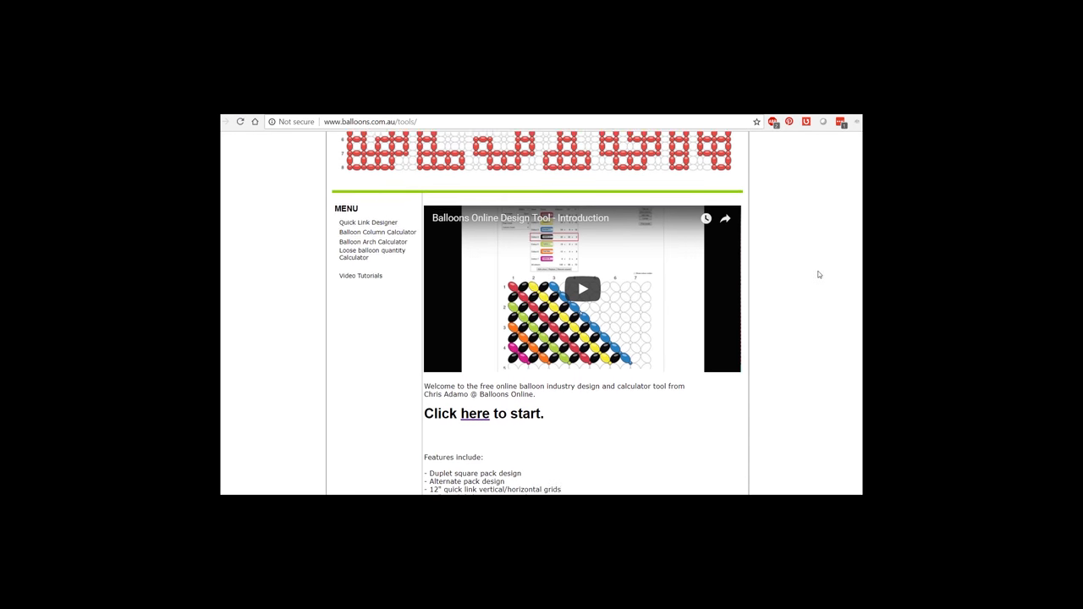
click(475, 413)
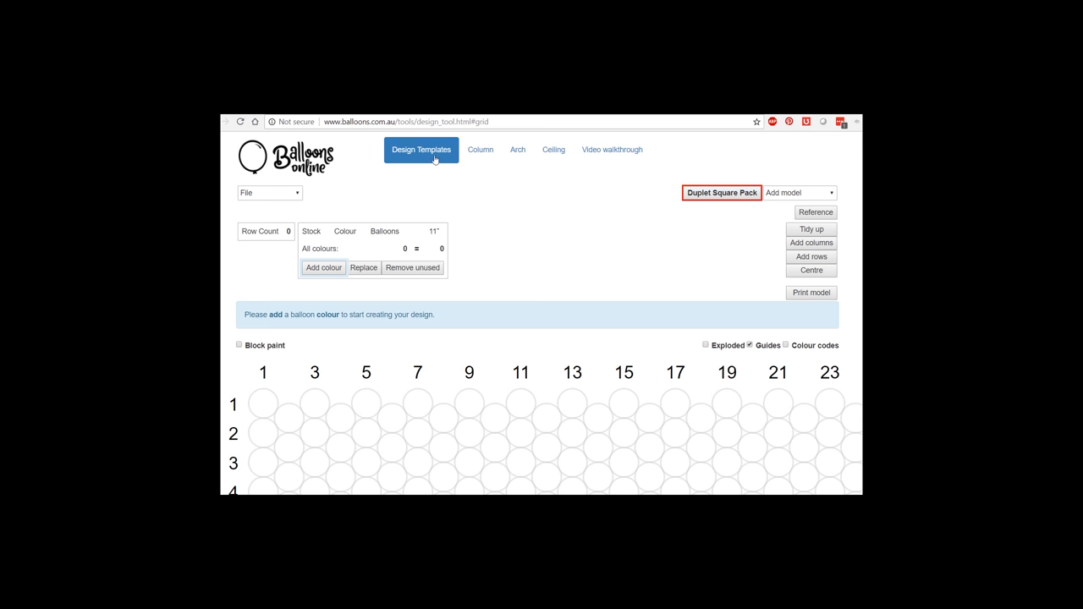
Browse the Column, Arch and Ceiling calculators, then return to the Design Templates grid.
click(484, 149)
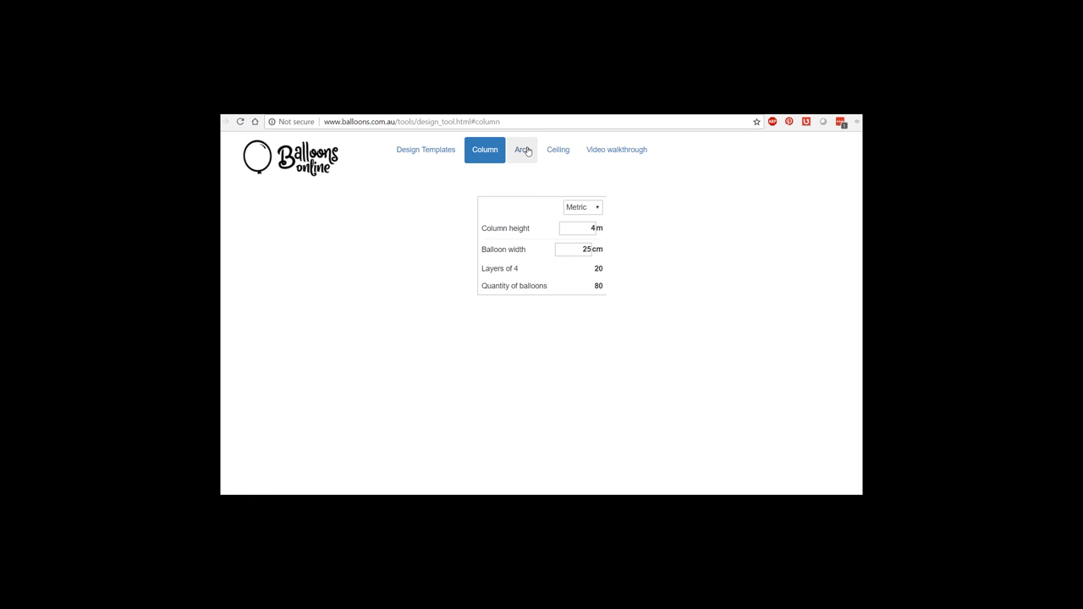
click(521, 149)
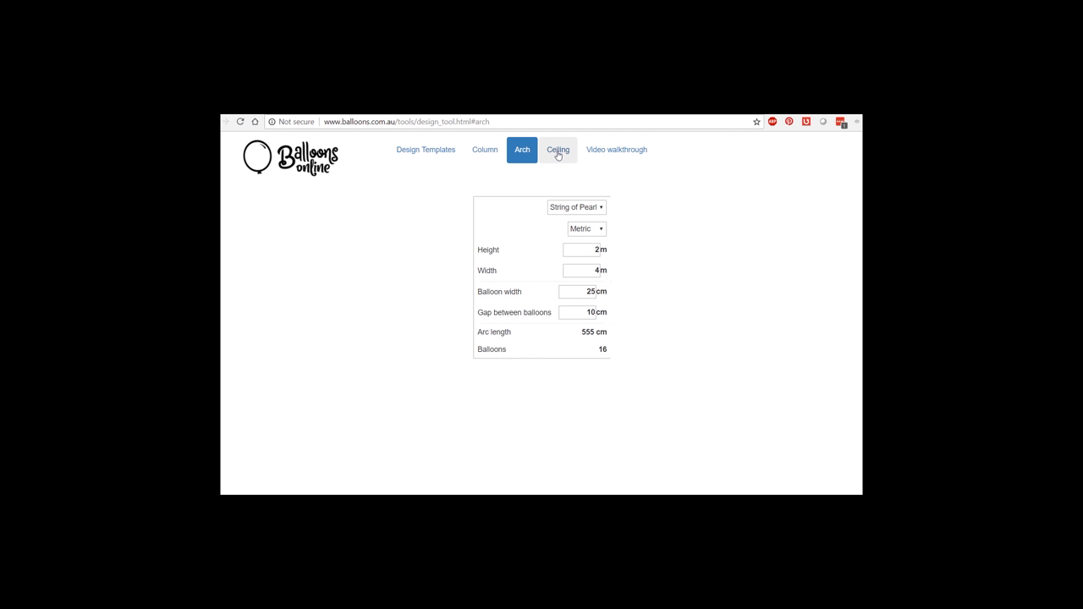
click(612, 150)
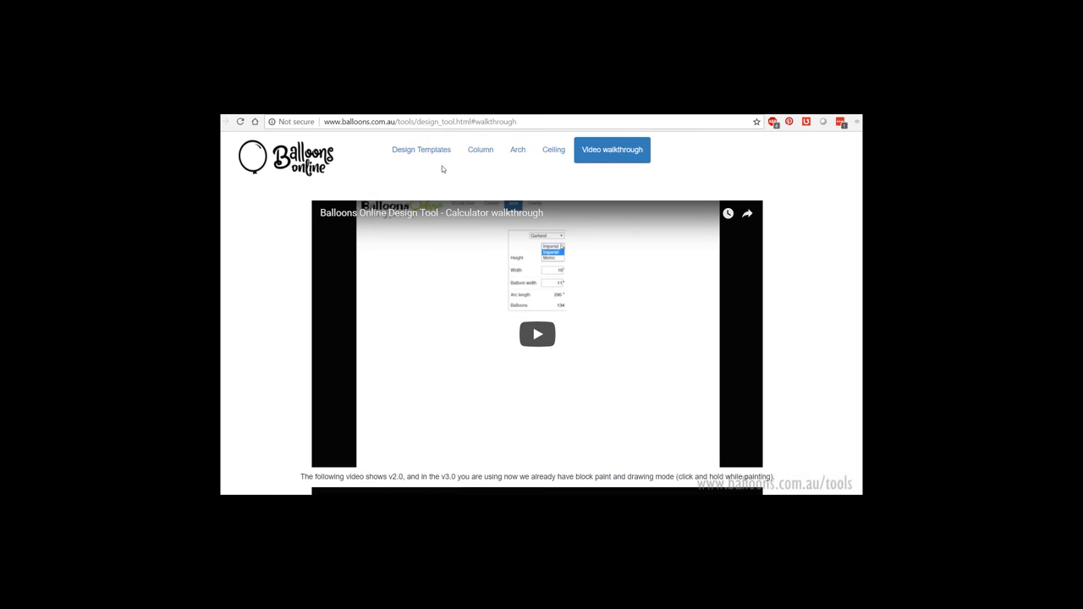
click(420, 150)
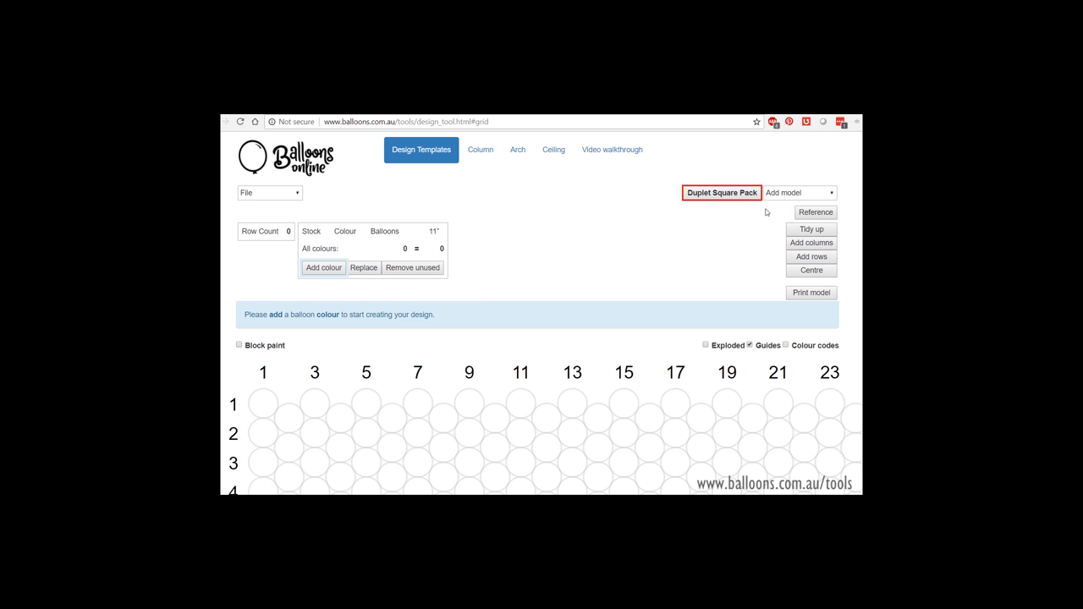
mouse_move(744, 214)
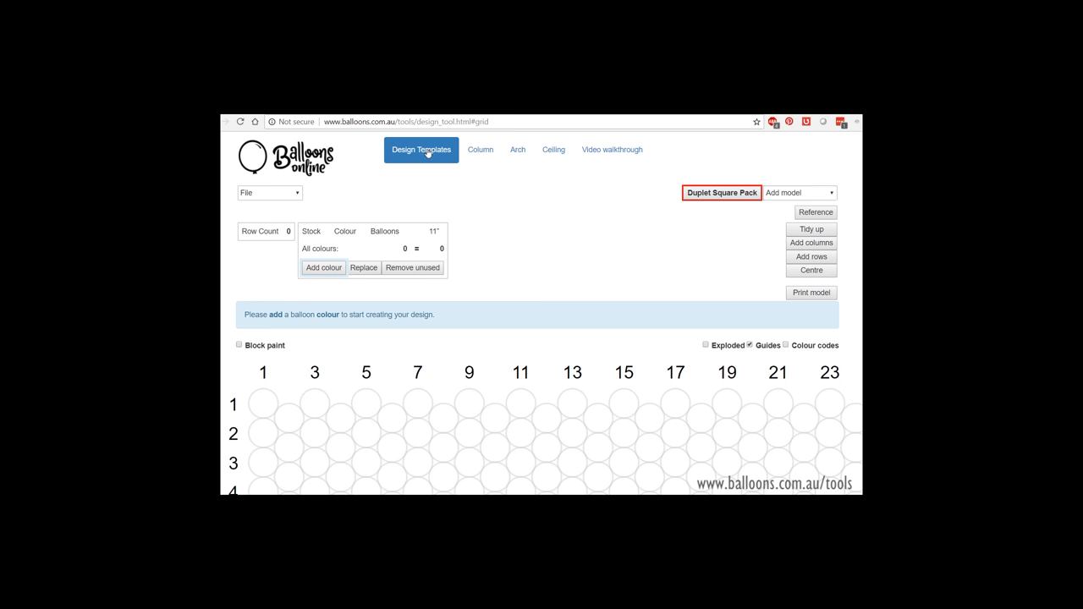
Add an empty Column model with 25 cm balloons and look over its grid.
click(799, 192)
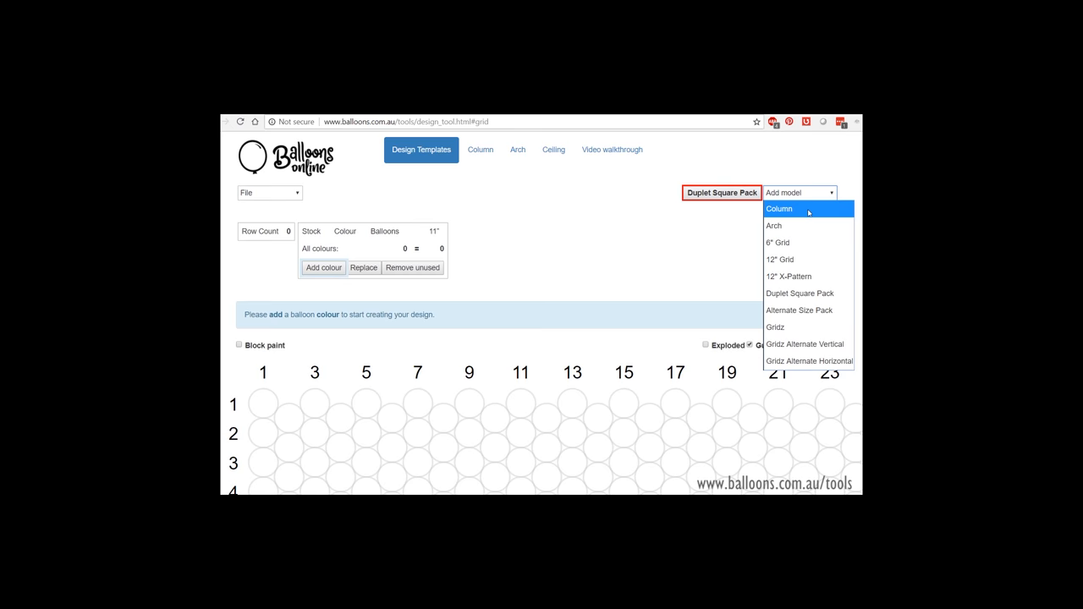
click(779, 209)
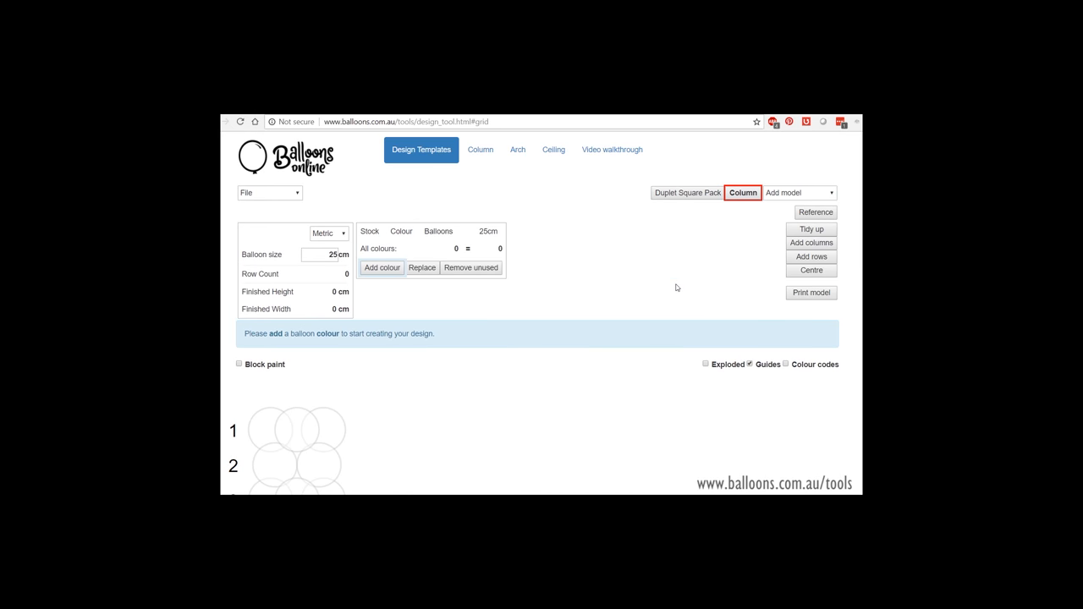
scroll(down, 3)
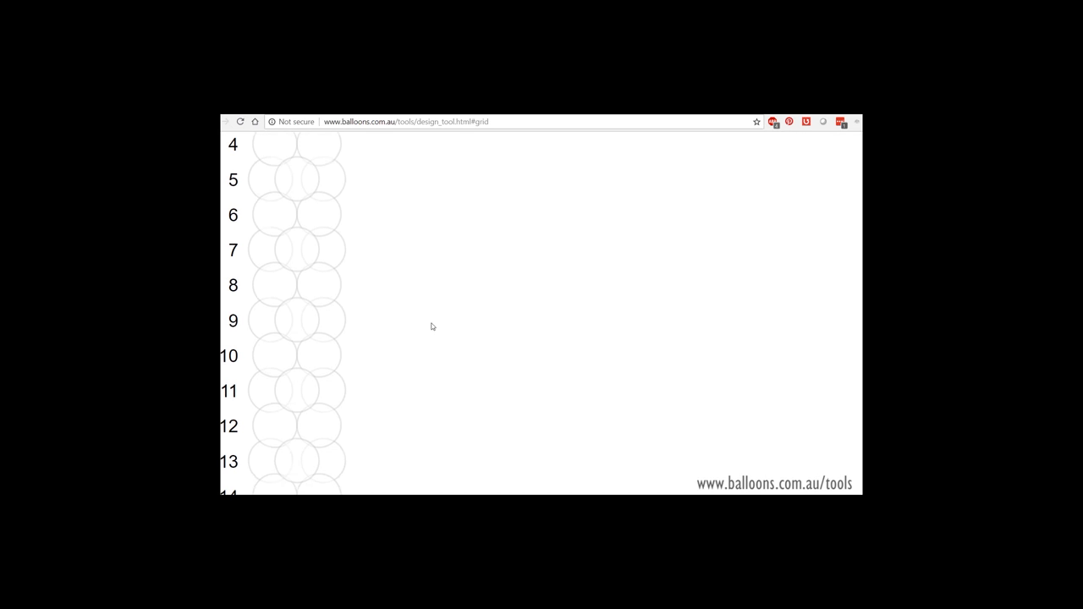
scroll(down, 3)
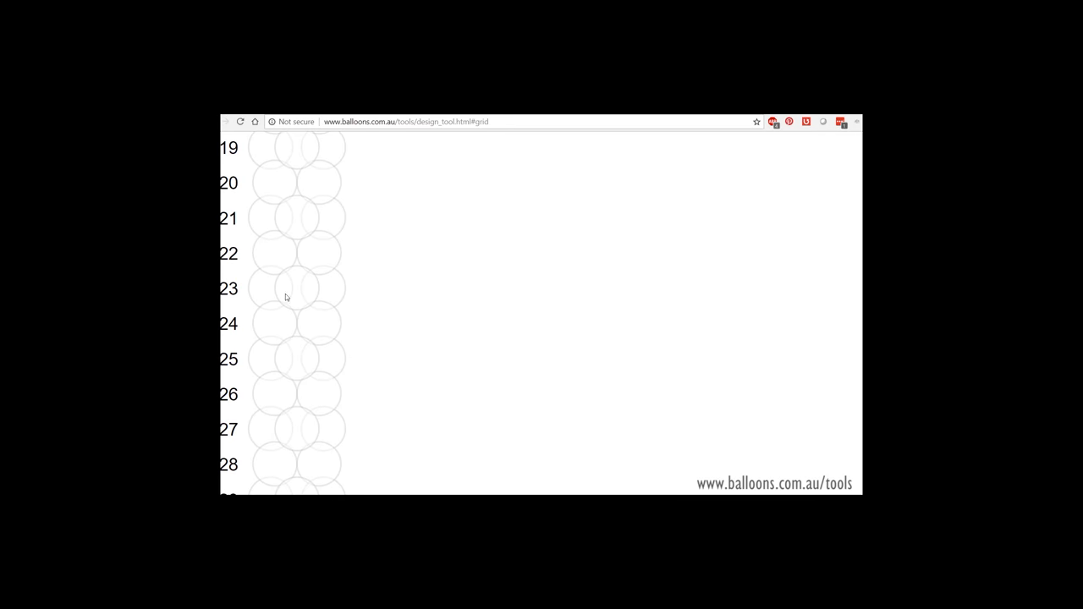
scroll(up, 3)
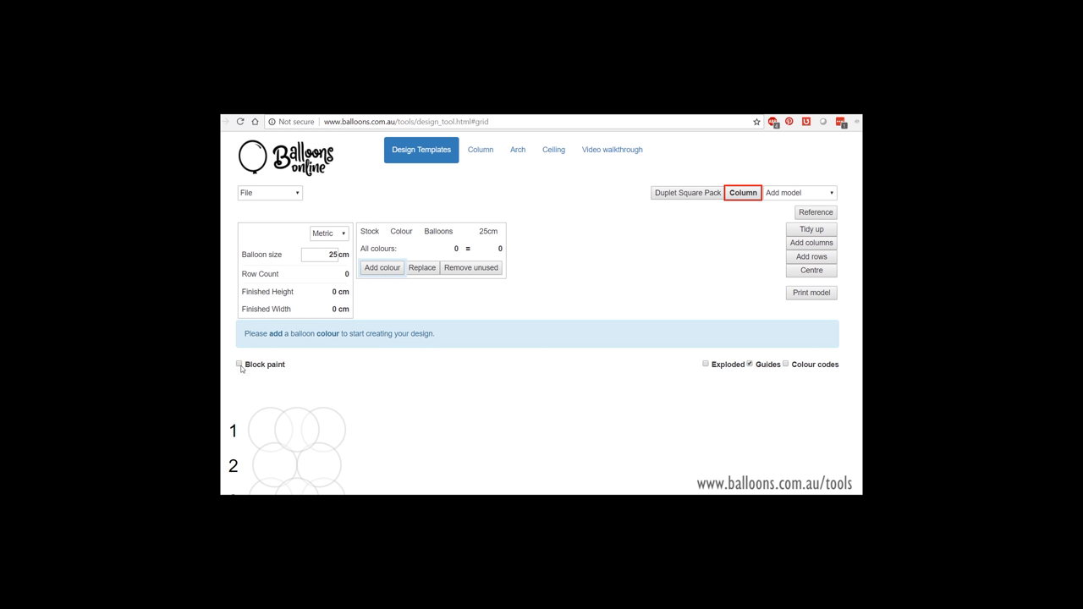
mouse_move(364, 280)
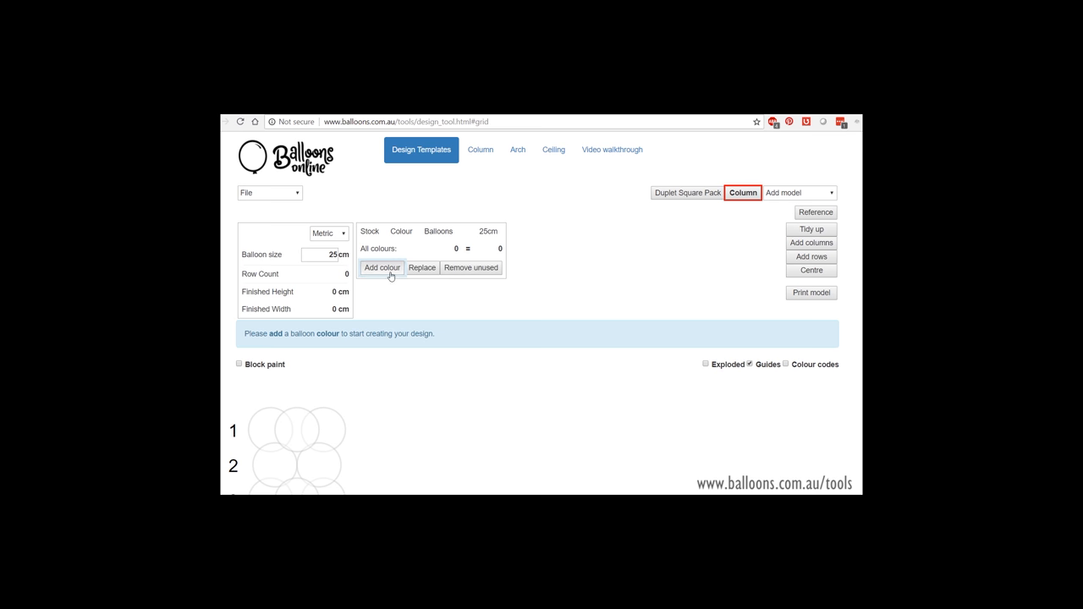
Add Standard Pink as the column's first colour, filling 7 rows of 28 balloons.
click(382, 267)
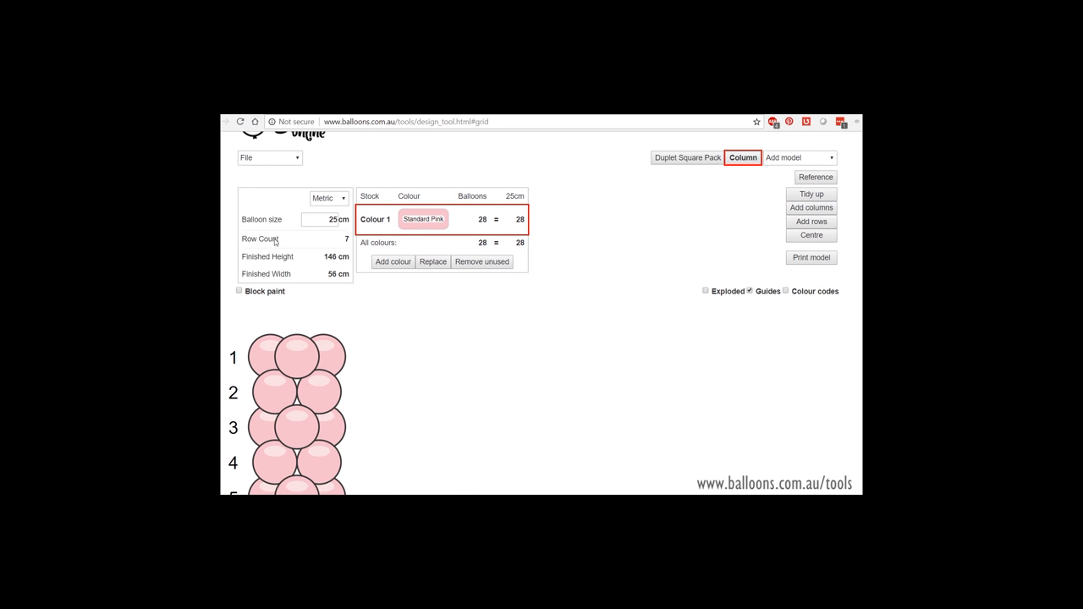
mouse_move(360, 242)
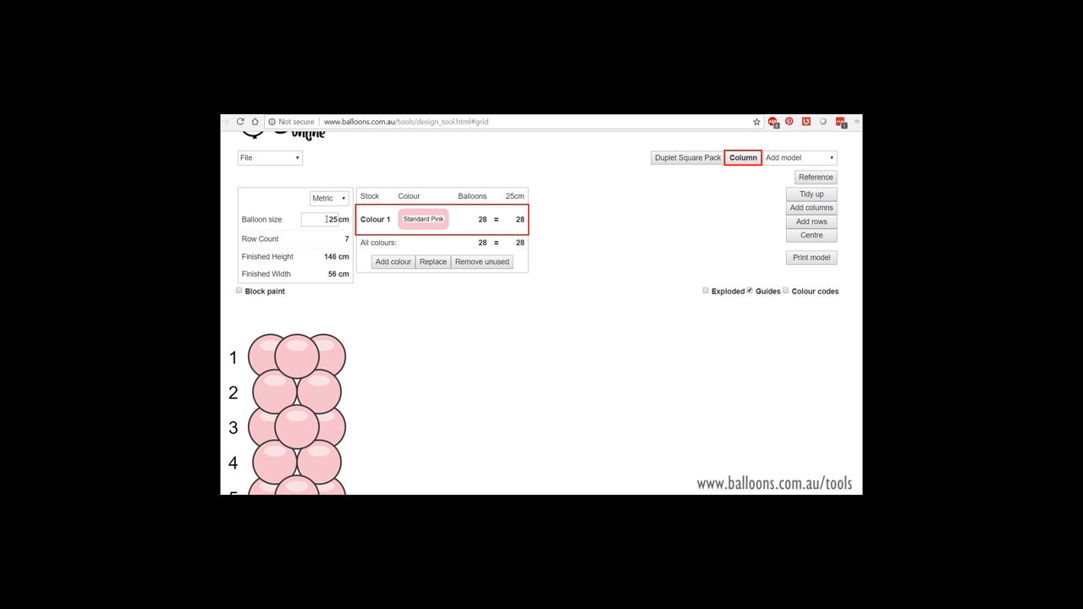
mouse_move(322, 288)
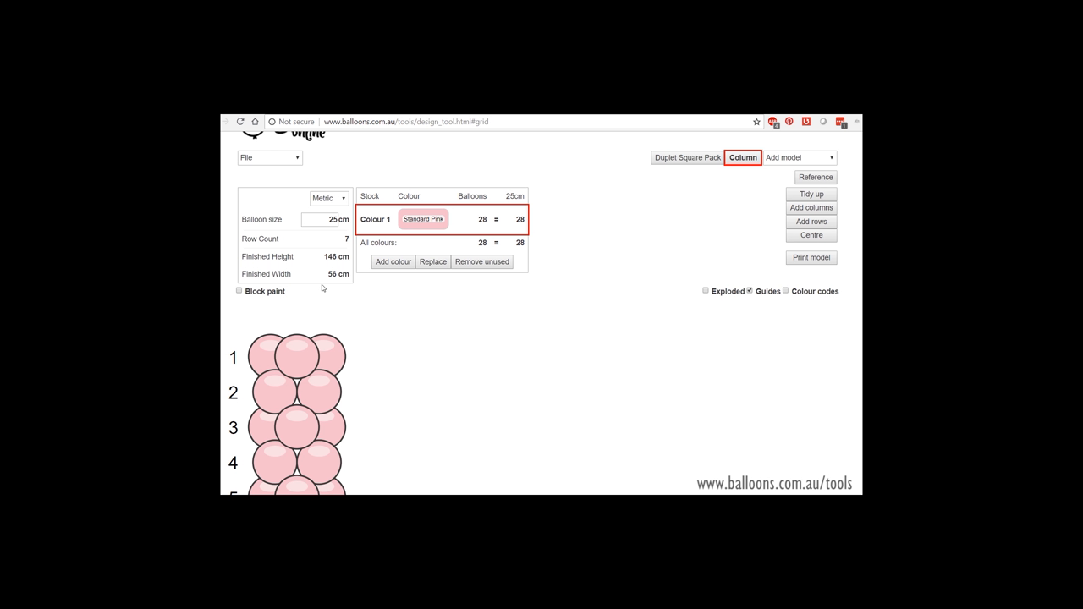
mouse_move(360, 321)
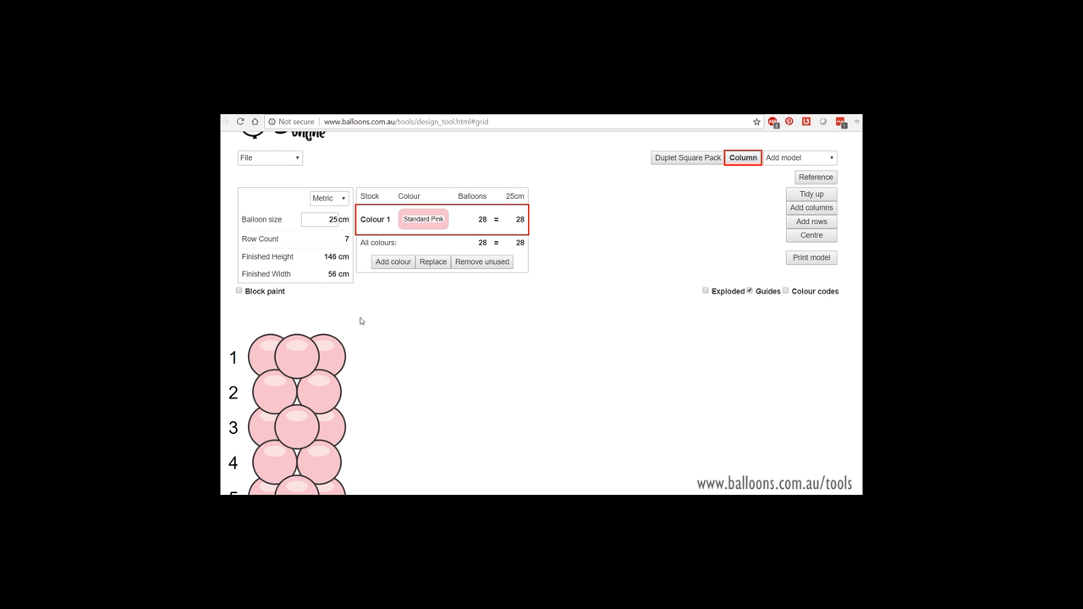
mouse_move(420, 282)
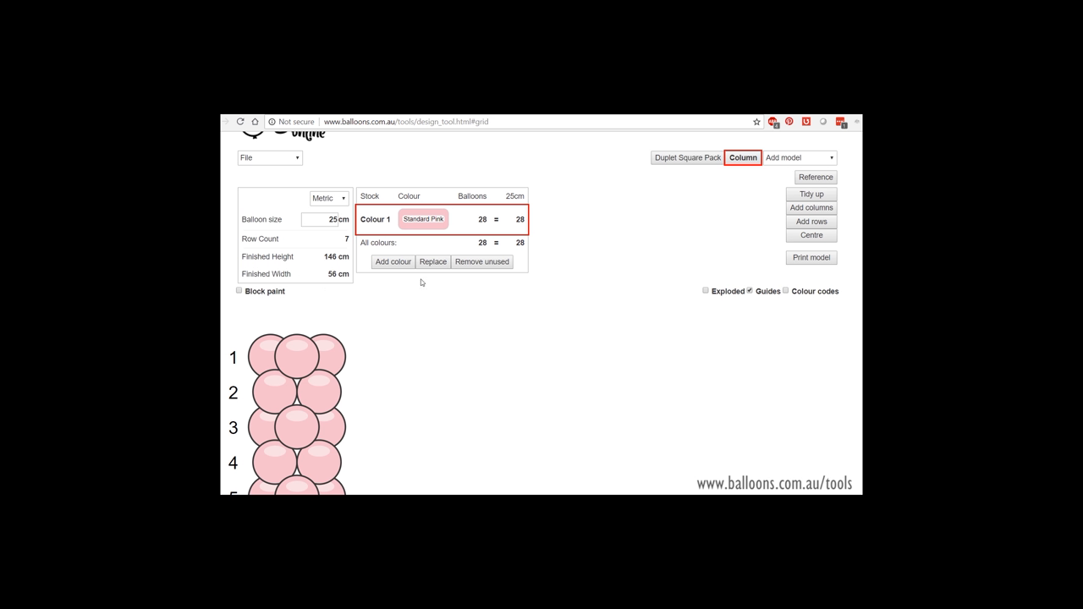
mouse_move(511, 228)
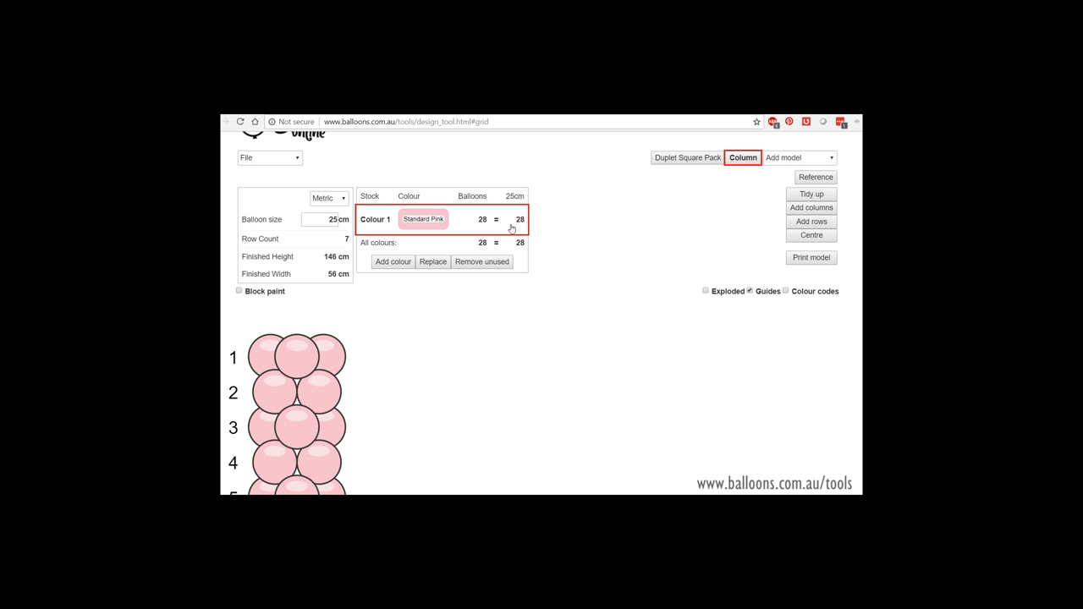
mouse_move(414, 365)
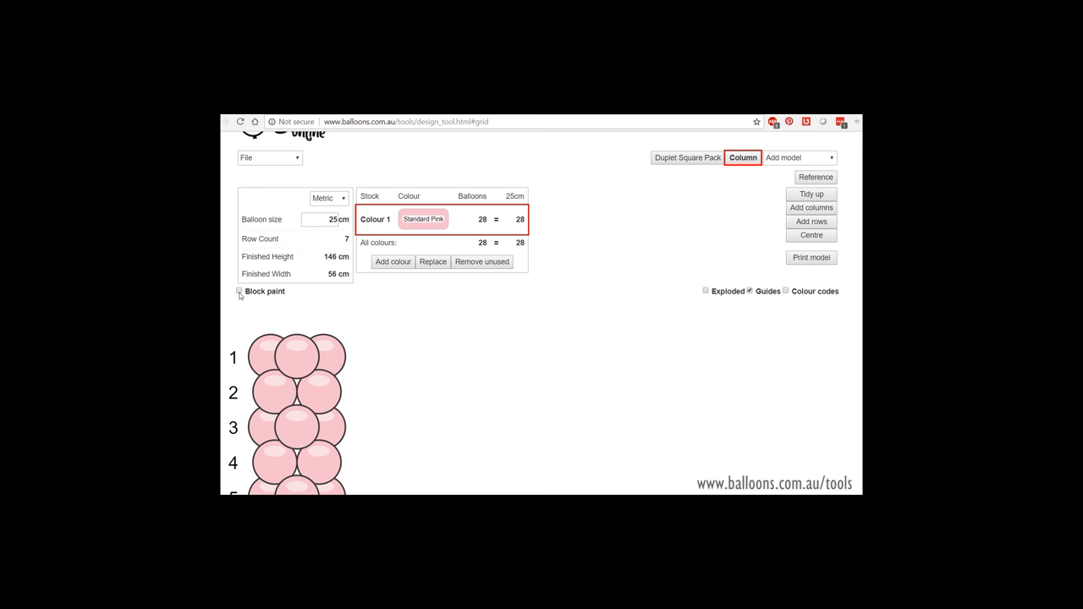
Enable Block paint and paint the column pink to 13 rows, 52 balloons, 266 cm.
click(240, 291)
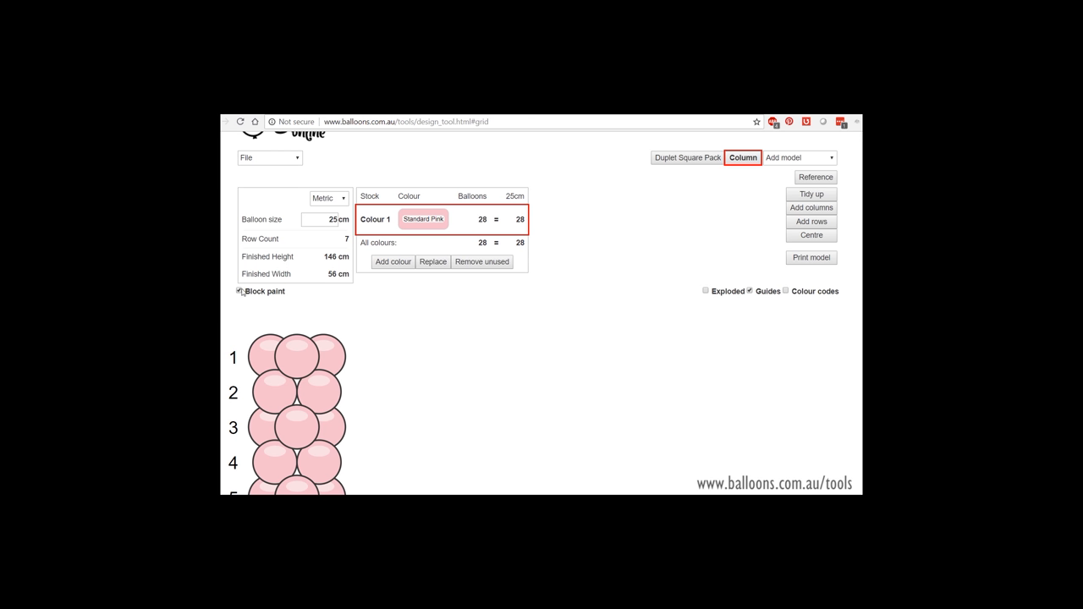
scroll(down, 3)
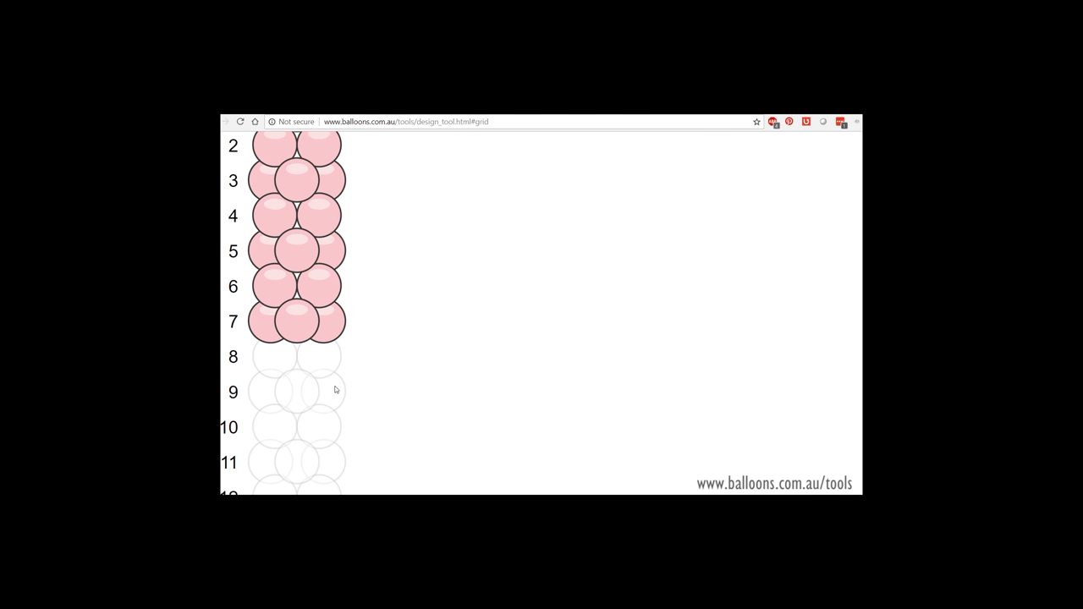
scroll(down, 3)
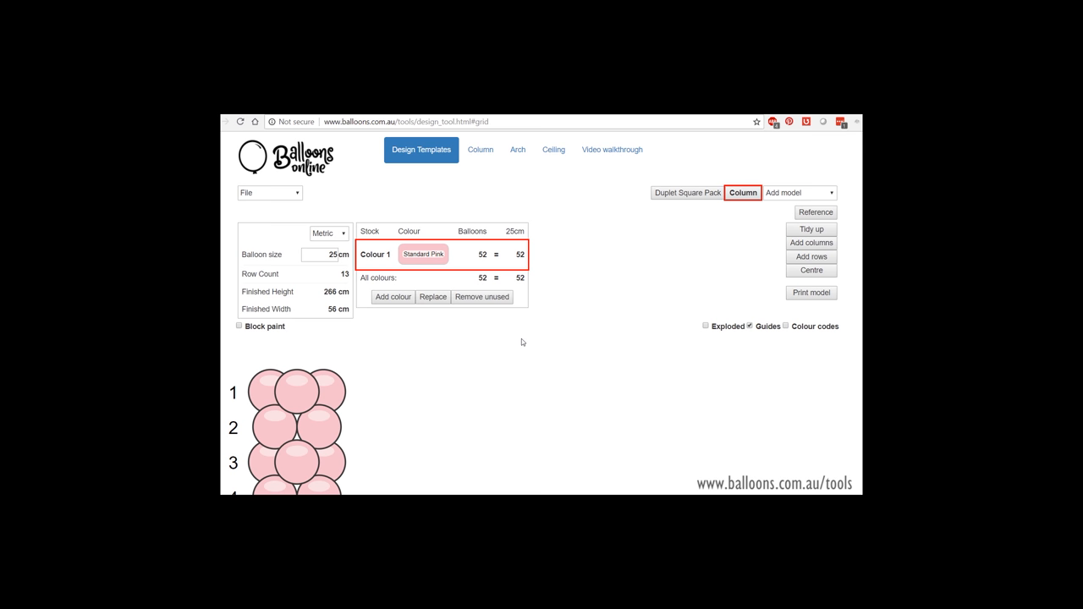
scroll(down, 3)
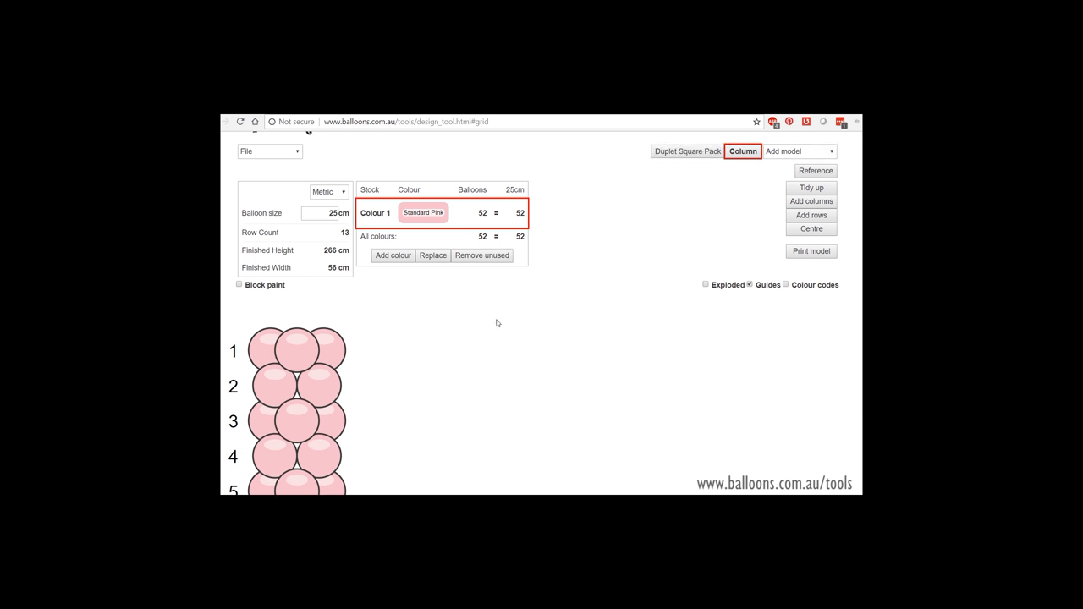
Restyle the 12-row column as pale blue diamonds over Standard White, 48 balloons.
click(423, 212)
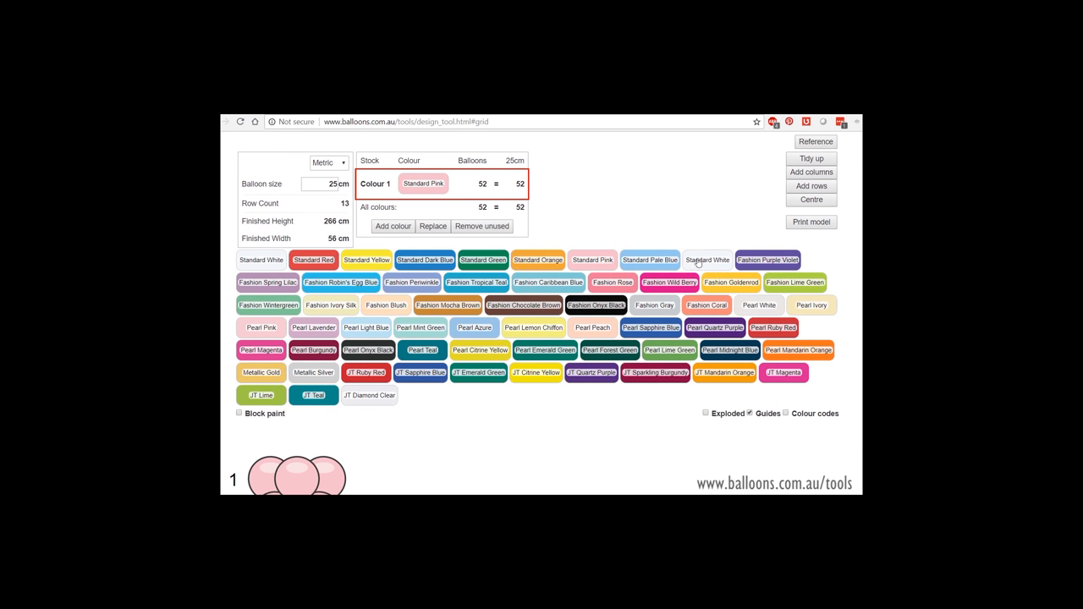
scroll(down, 3)
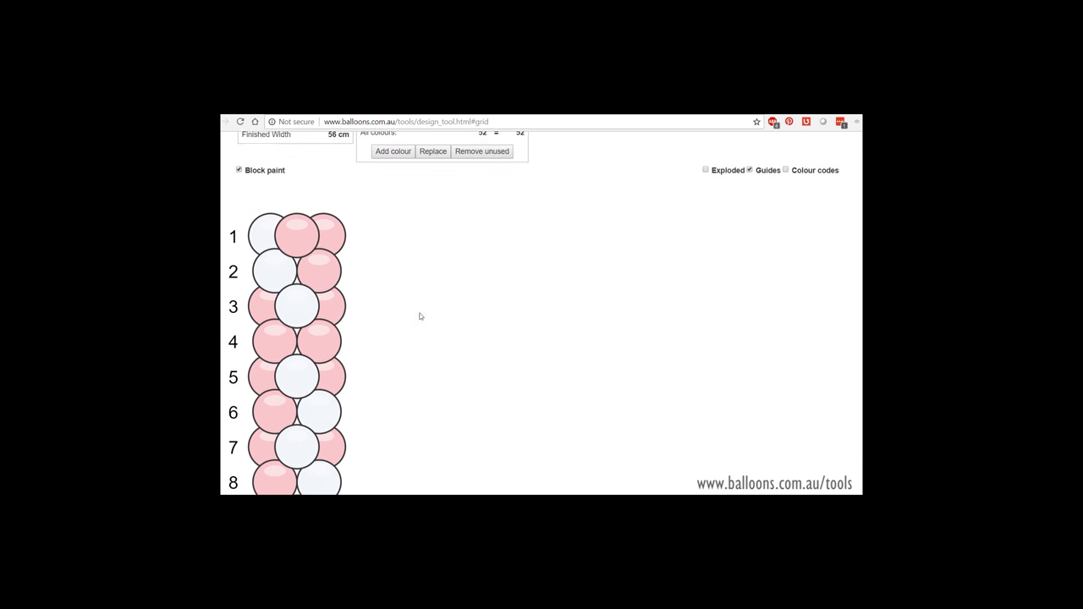
scroll(down, 3)
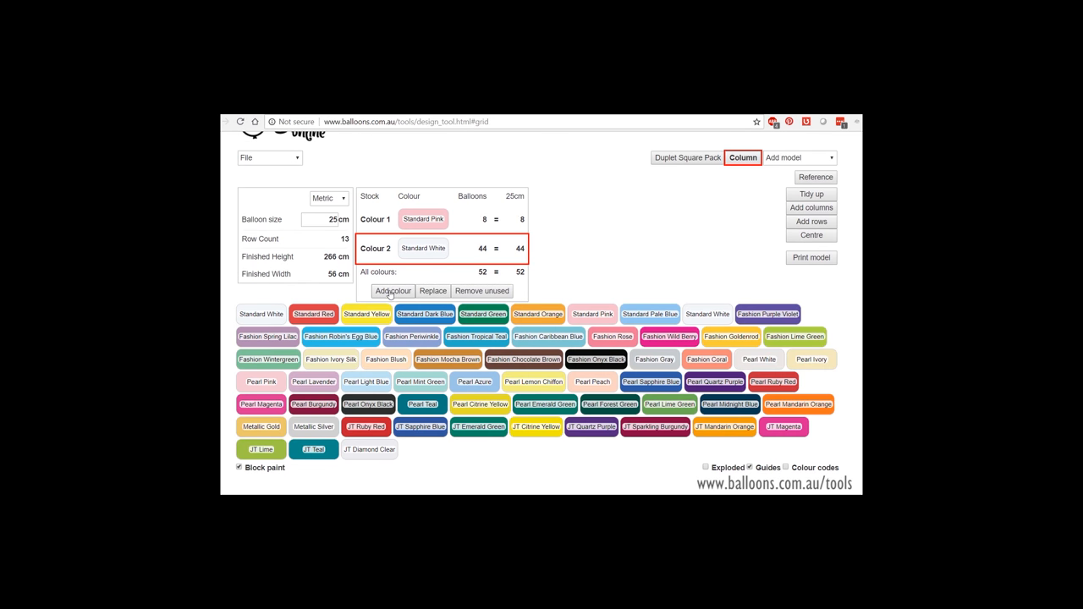
click(392, 290)
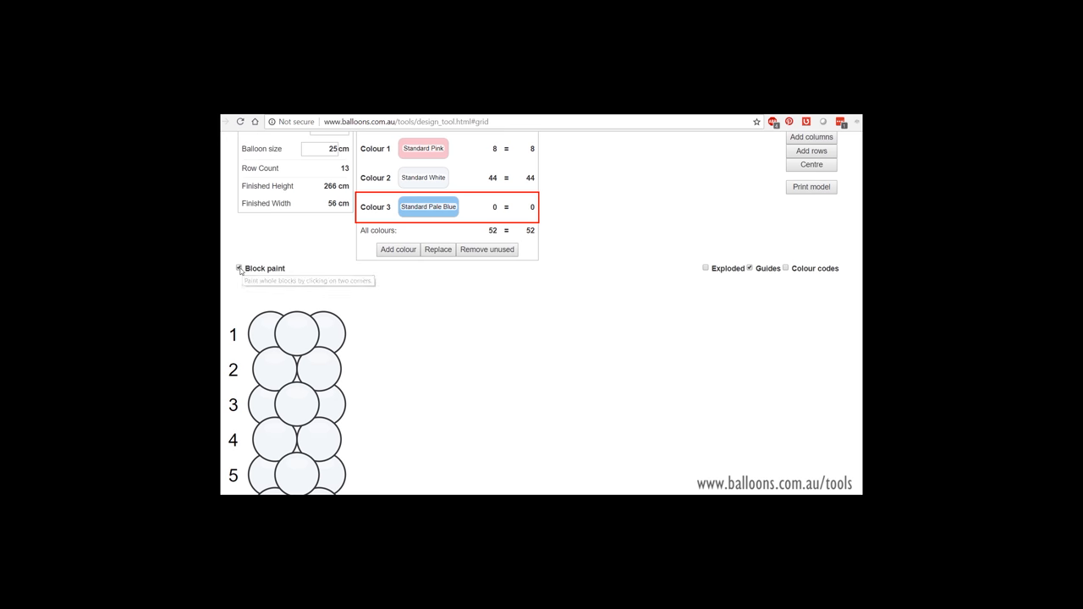
scroll(down, 3)
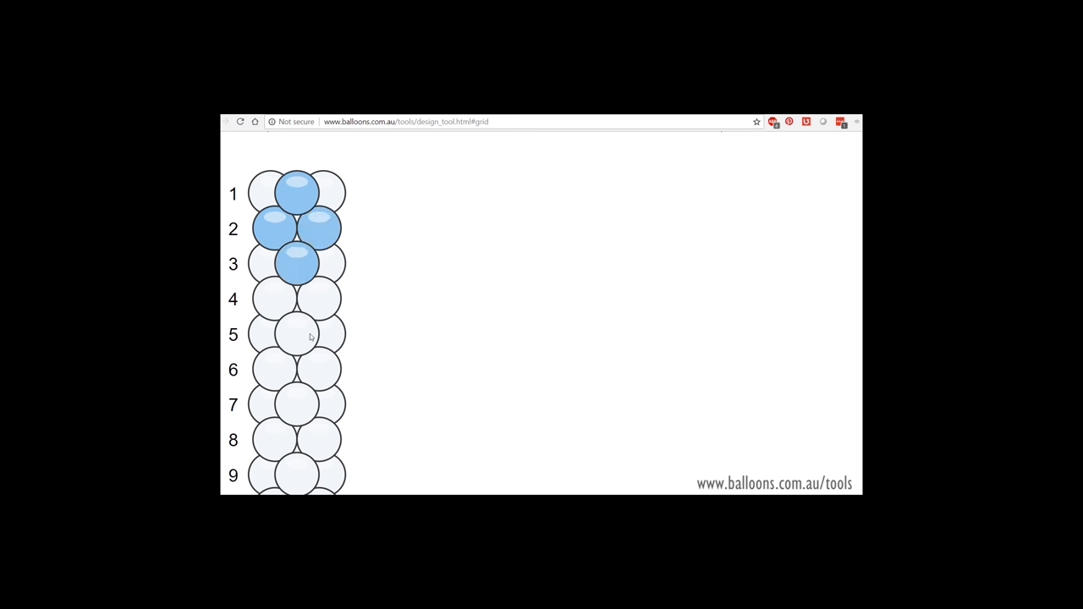
scroll(down, 3)
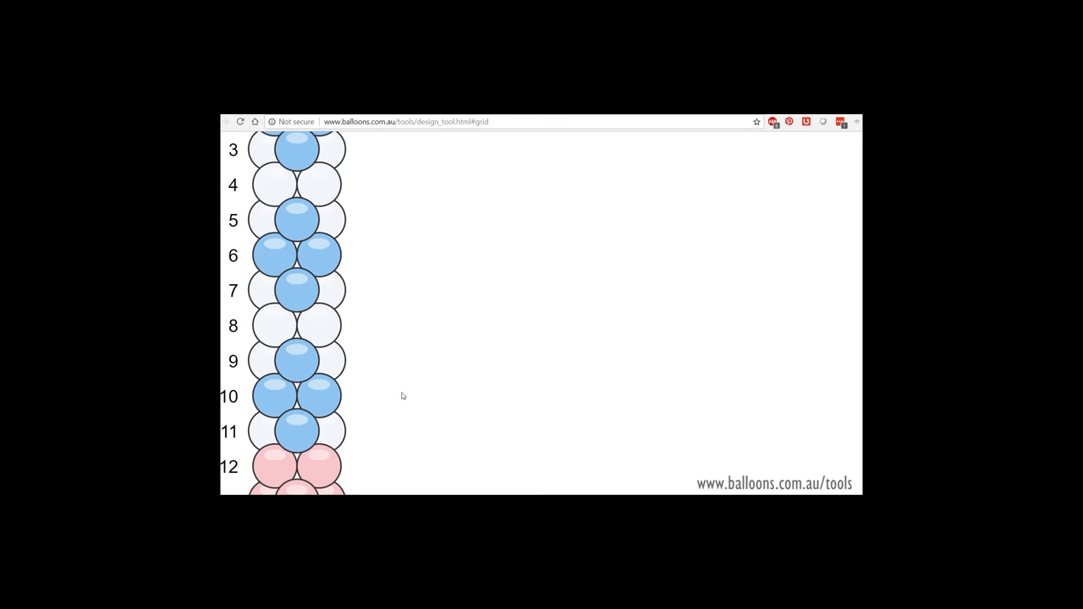
scroll(down, 3)
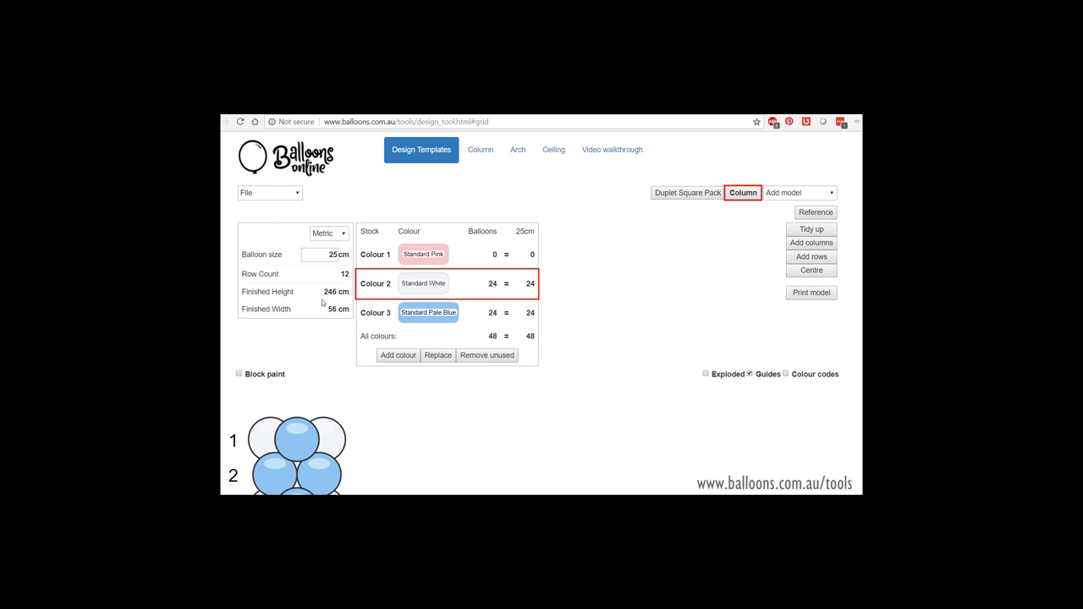
Export the column design as PNG and remove the unused Standard Pink colour.
scroll(down, 3)
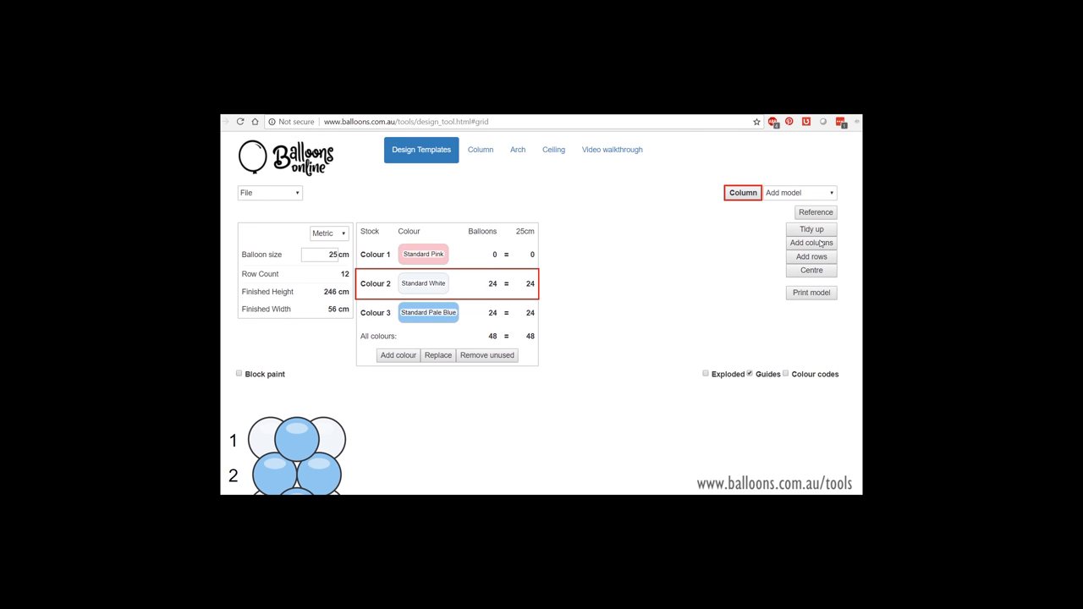
click(269, 193)
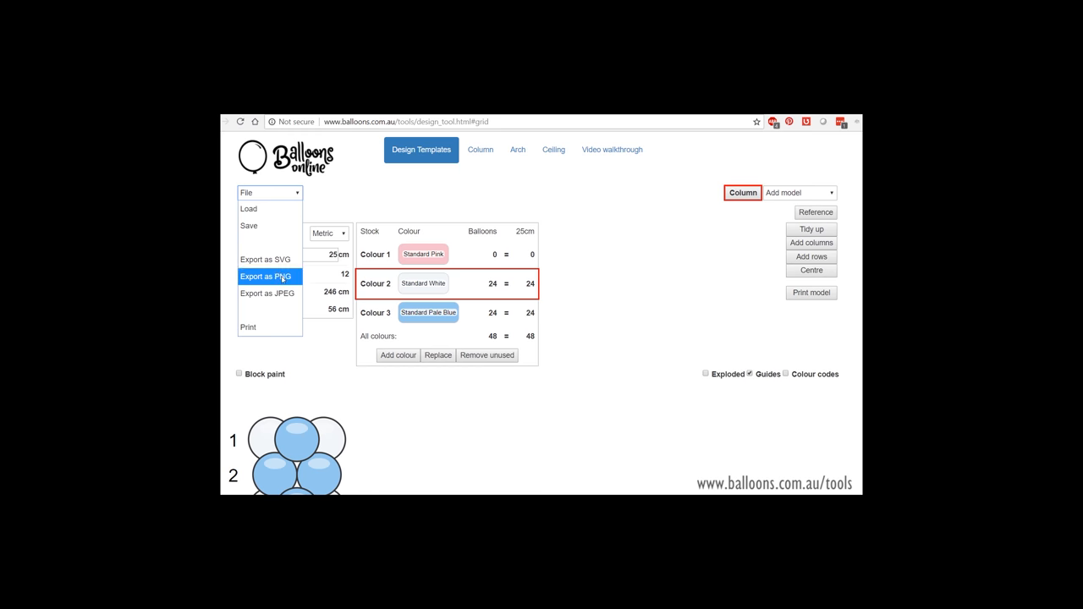
click(266, 293)
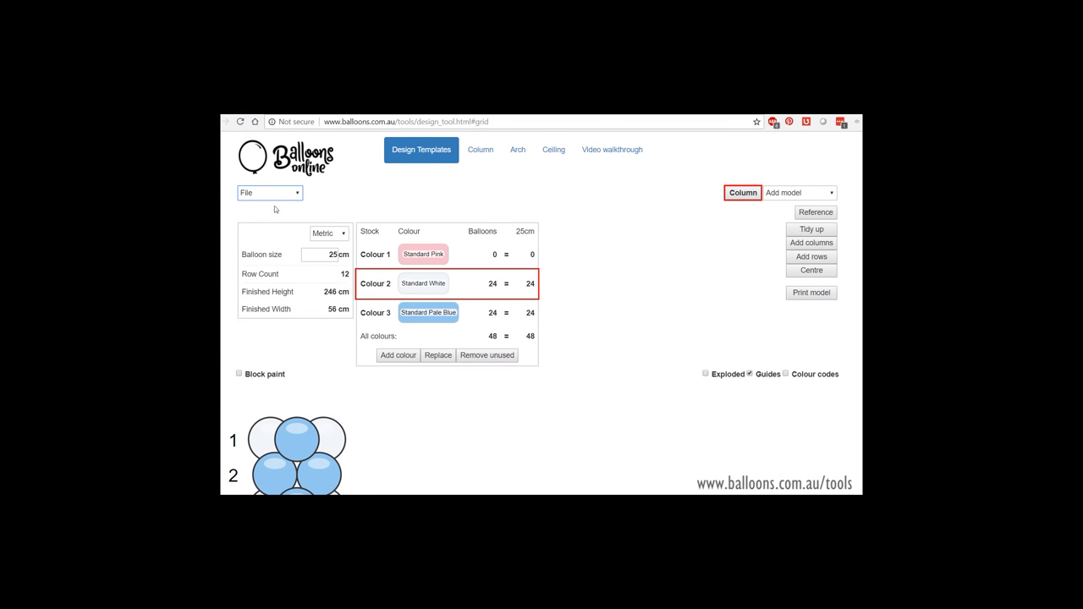
click(810, 292)
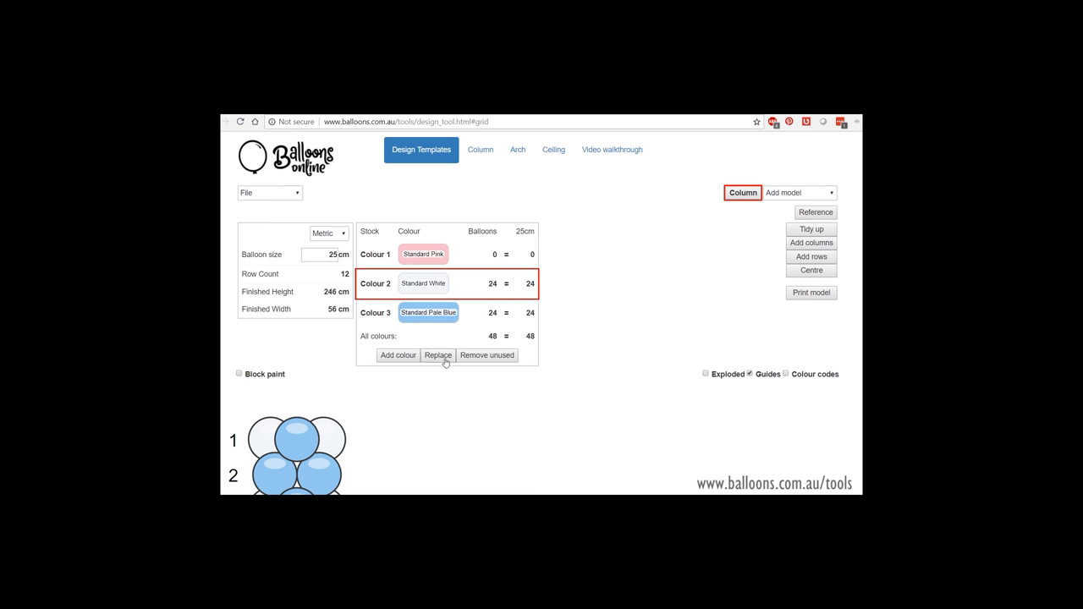
click(487, 354)
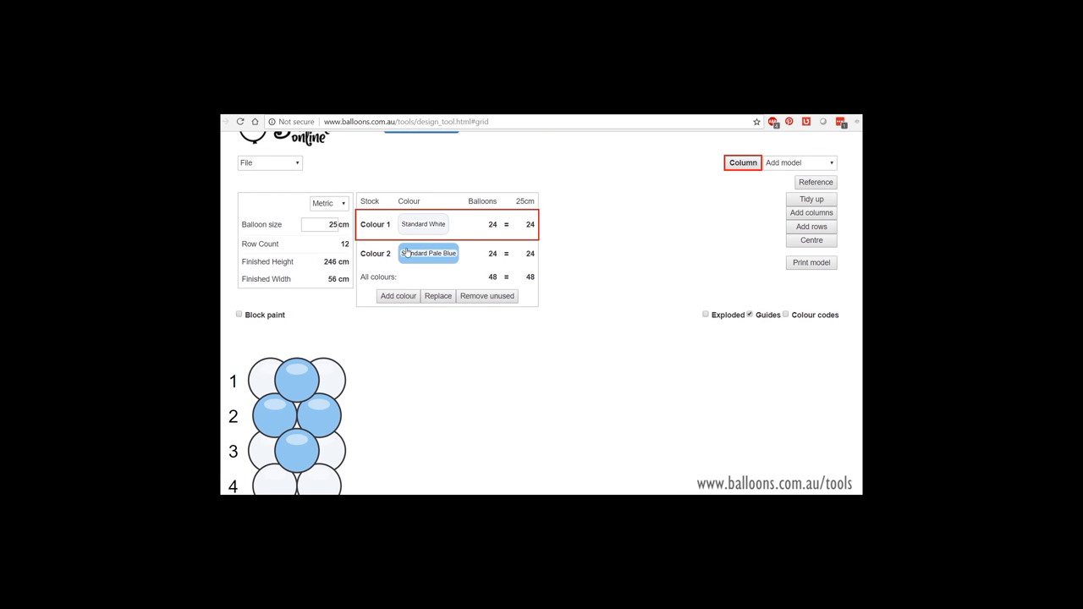
Repaint the column as a diagonal pale blue spiral: 25 white, 23 pale blue.
scroll(down, 3)
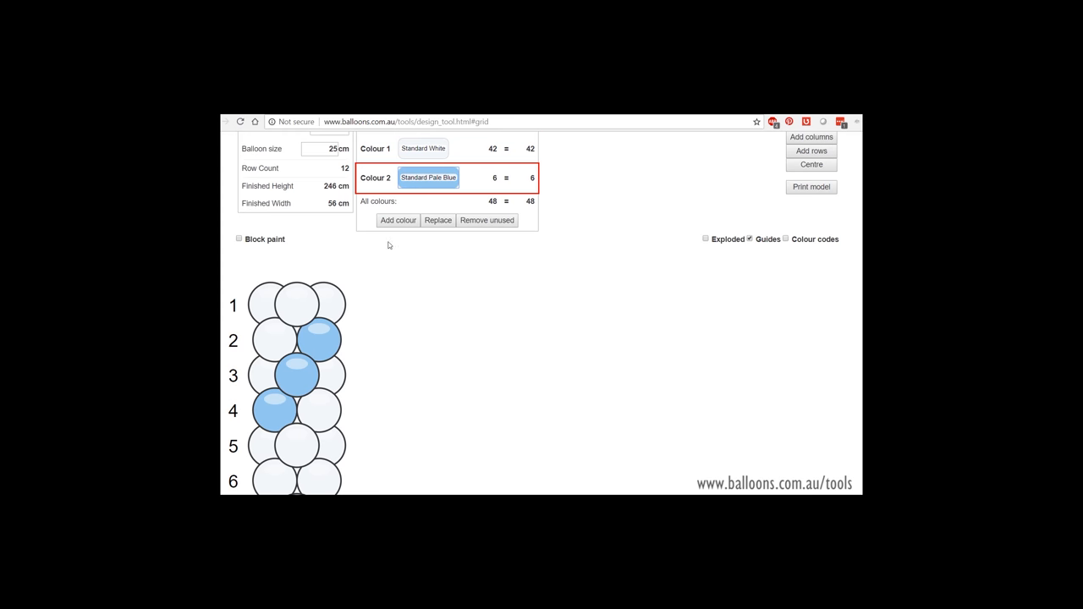
scroll(down, 3)
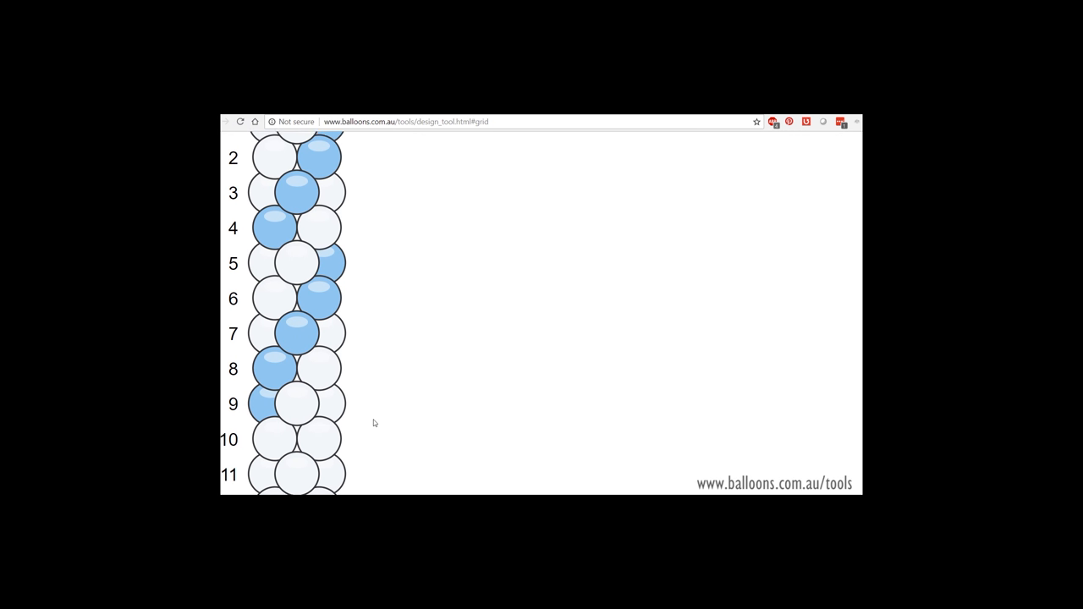
scroll(up, 3)
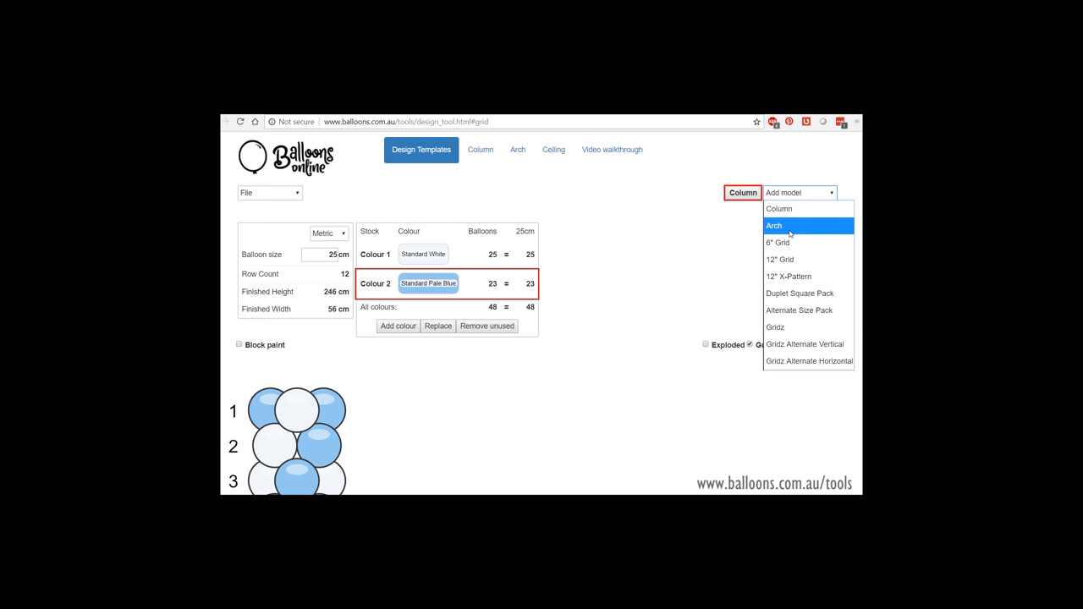
Add an Arch model, leaving its balloon outline unfilled.
click(773, 226)
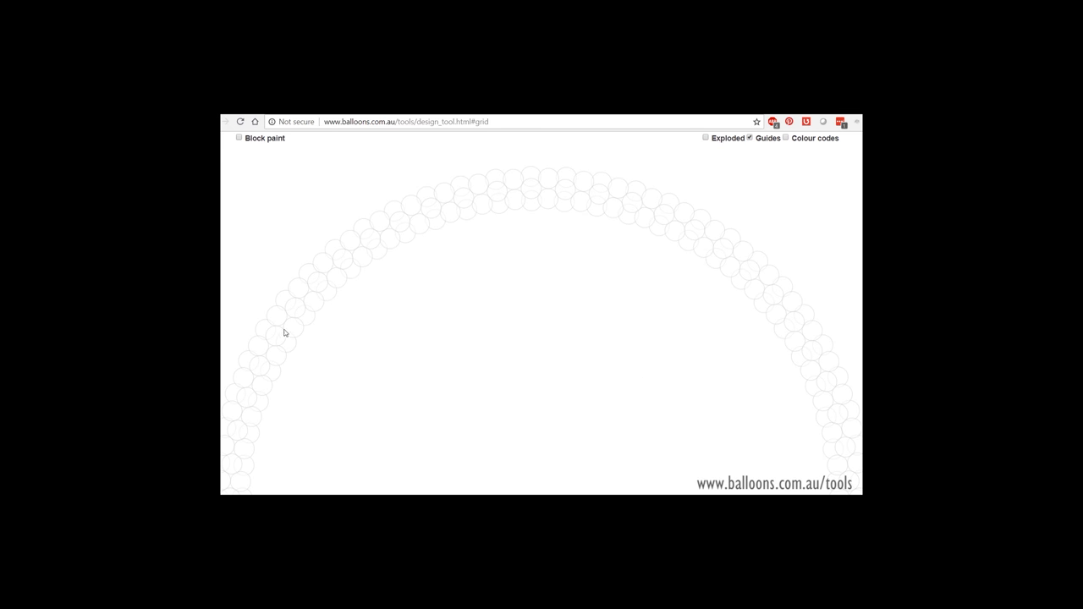
mouse_move(354, 307)
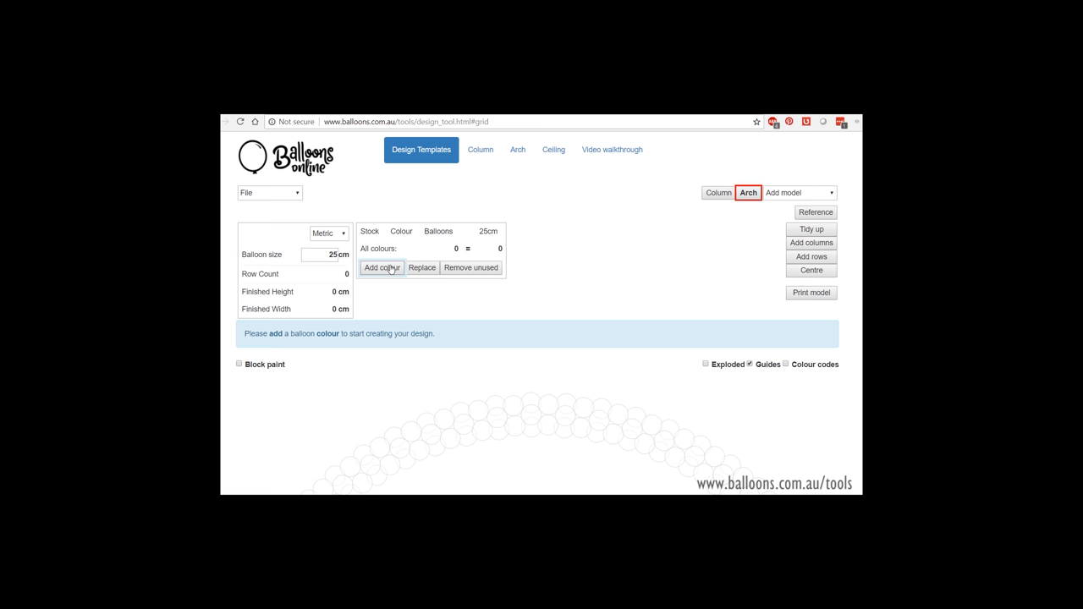
Fill the arch with Standard Yellow: 76 balloons over 19 rows, 178 by 356 cm.
click(382, 267)
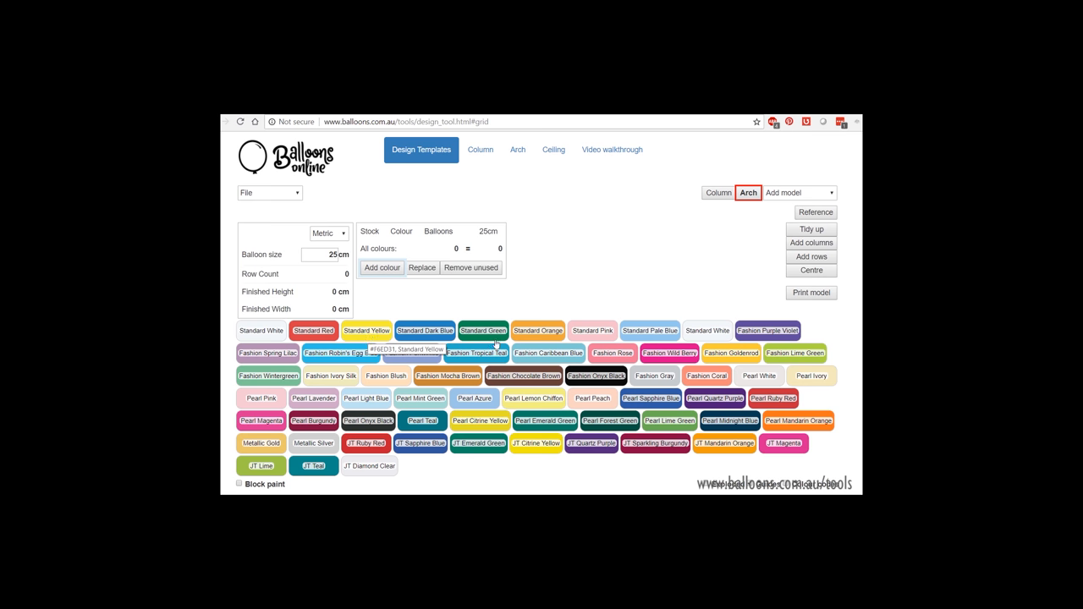
click(366, 330)
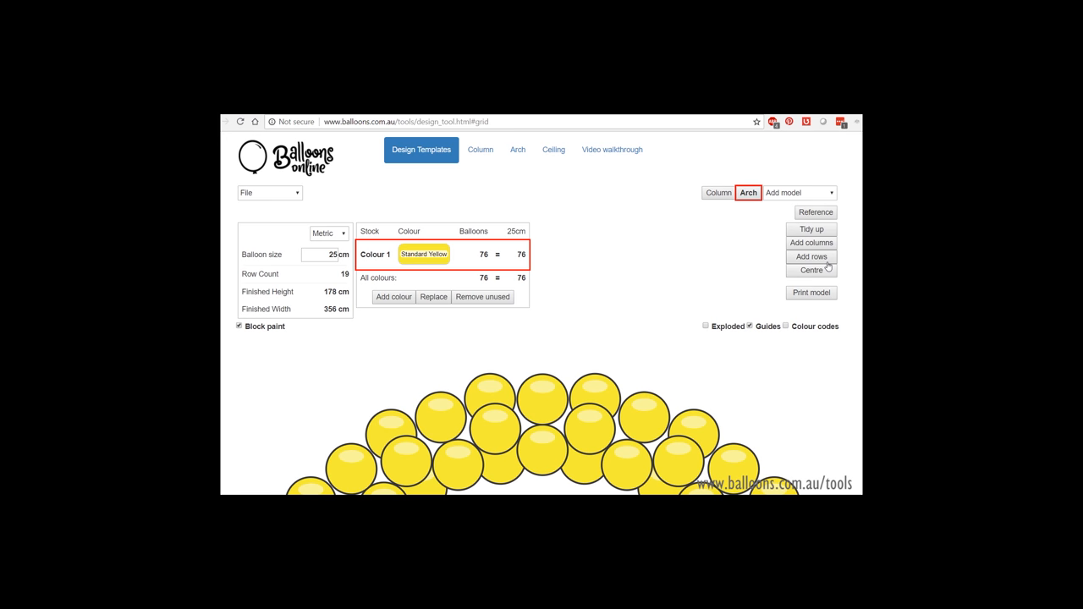
click(810, 256)
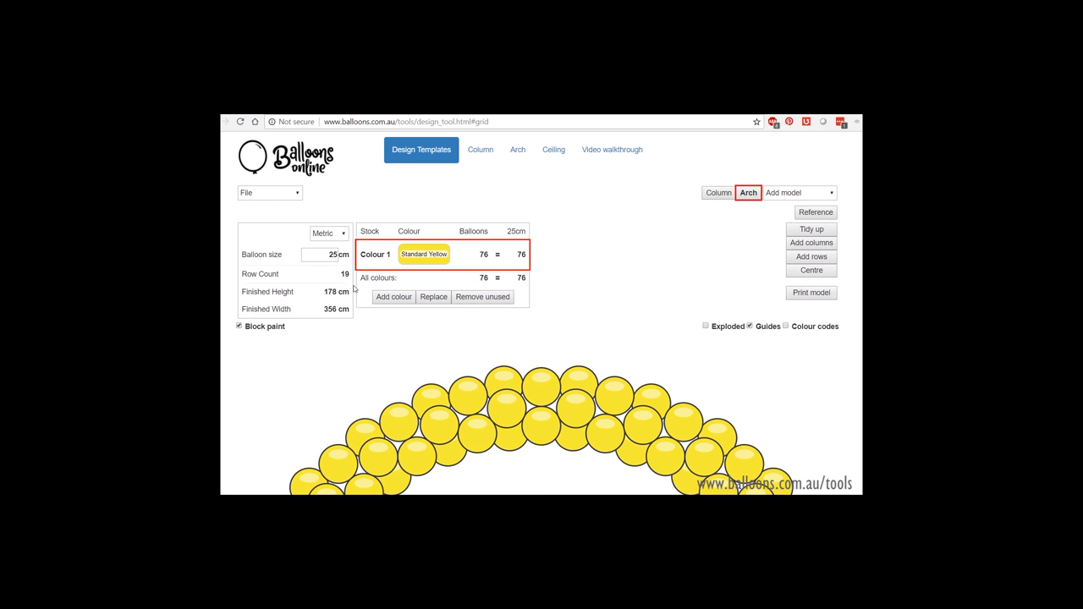
mouse_move(334, 283)
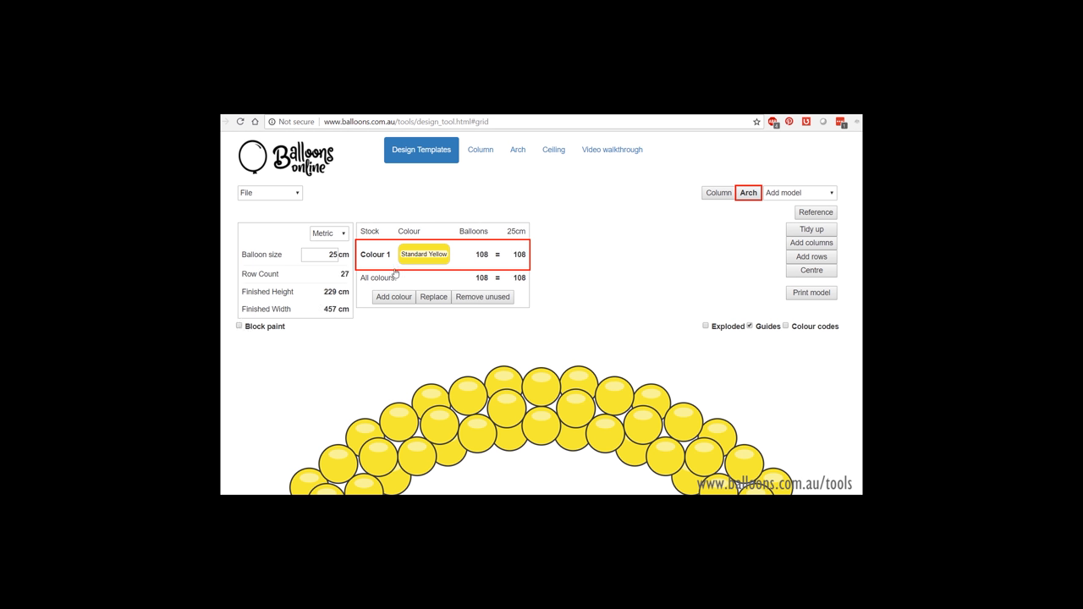
mouse_move(303, 334)
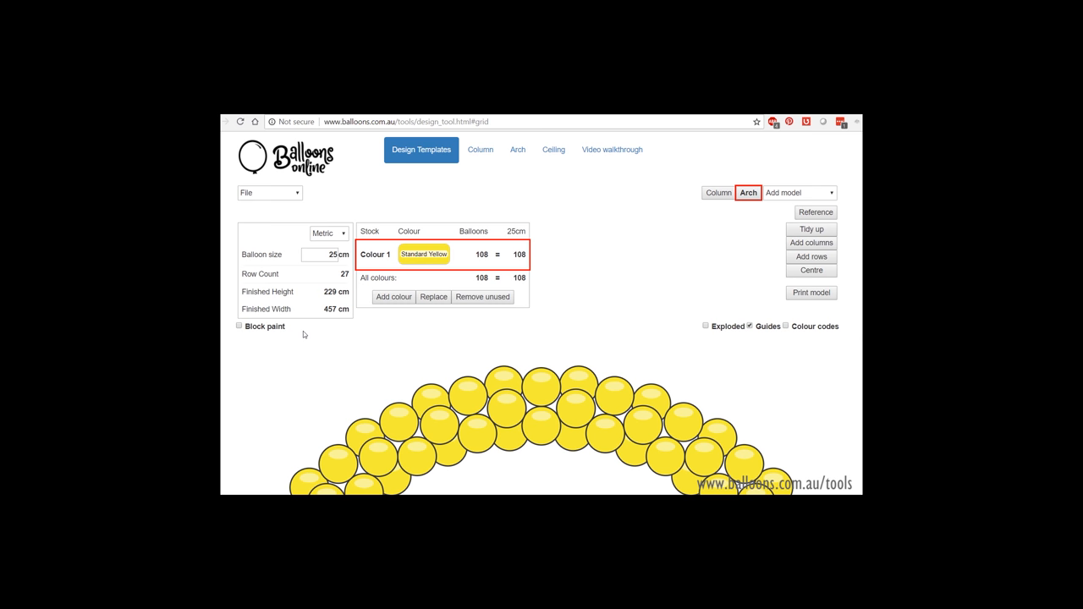
mouse_move(319, 302)
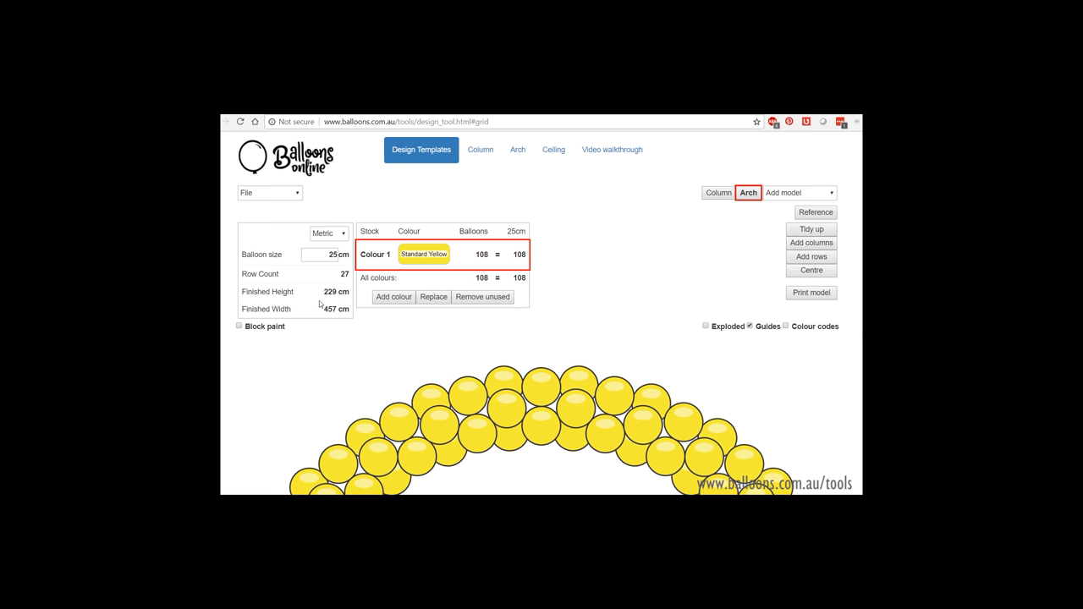
mouse_move(822, 276)
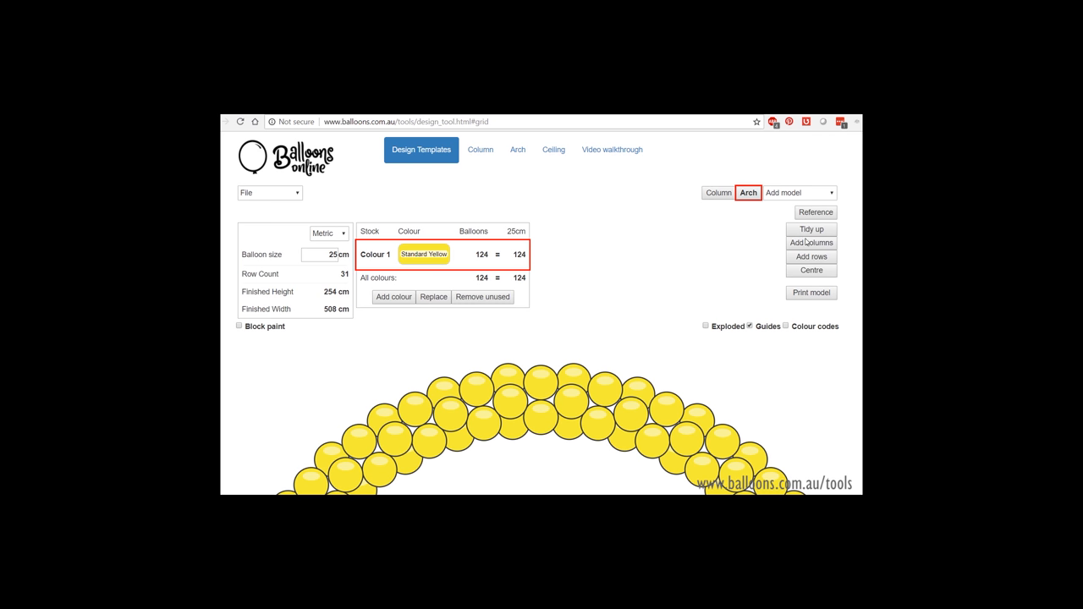
Extend the yellow arch to 35 rows, 559 cm wide, and add Standard Dark Blue.
scroll(down, 3)
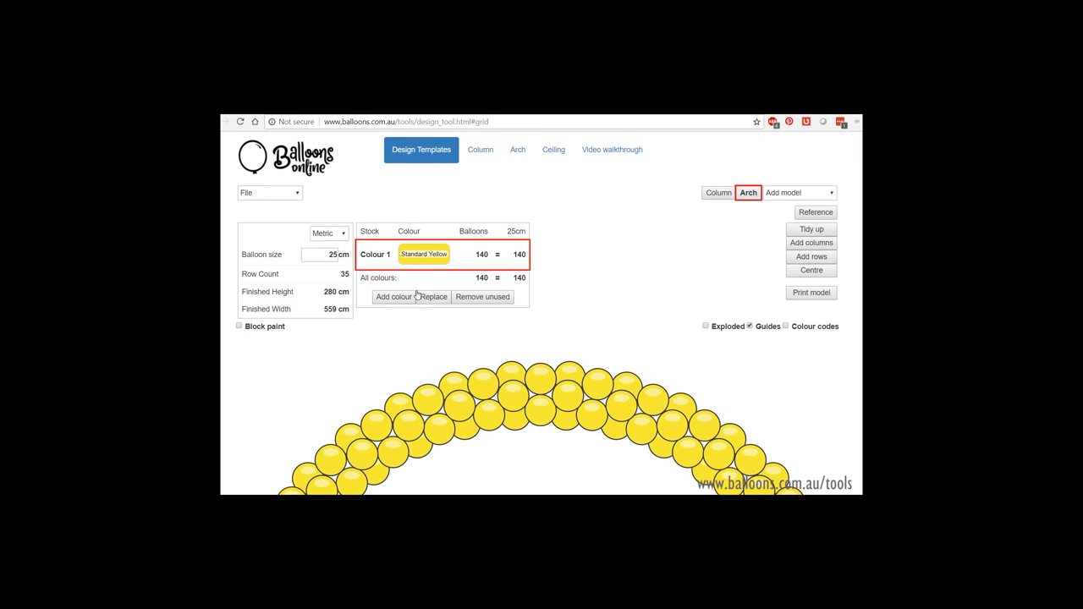
click(391, 296)
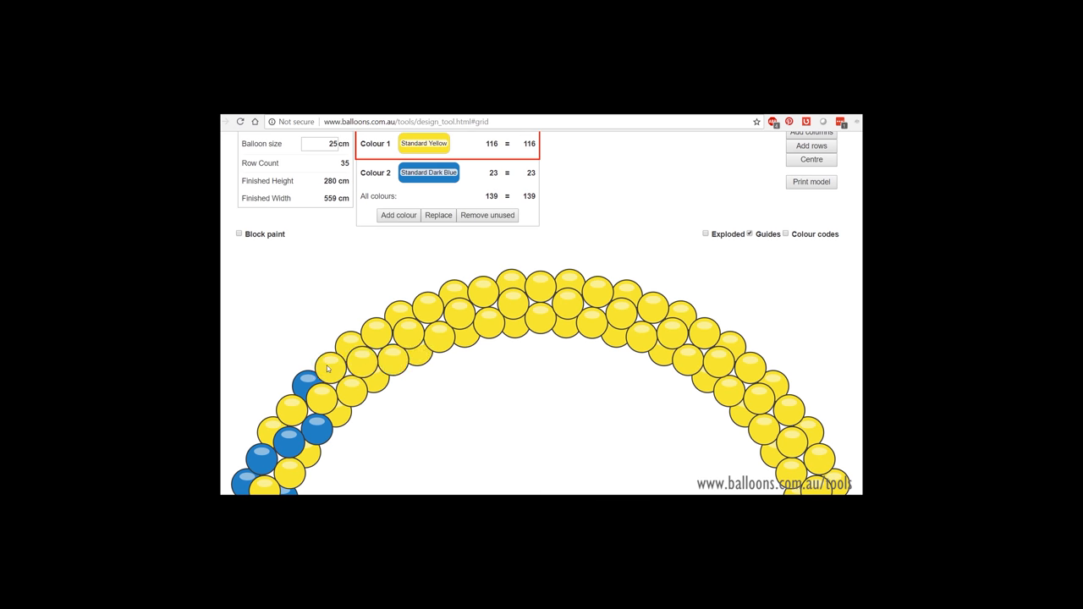
Paint dark blue swirl balloons at and near the arch crown.
scroll(down, 3)
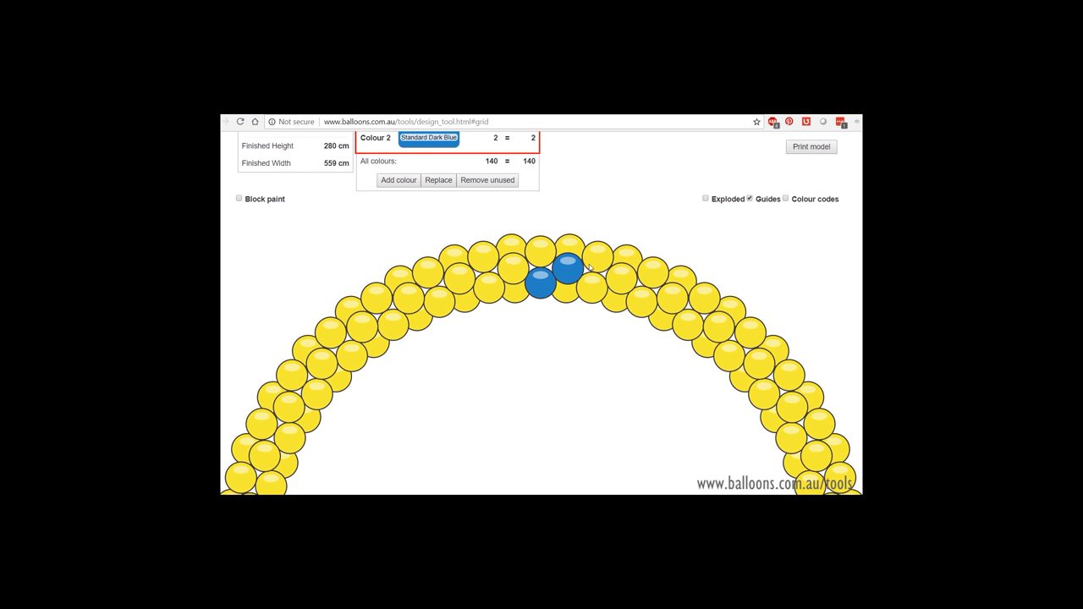
click(597, 256)
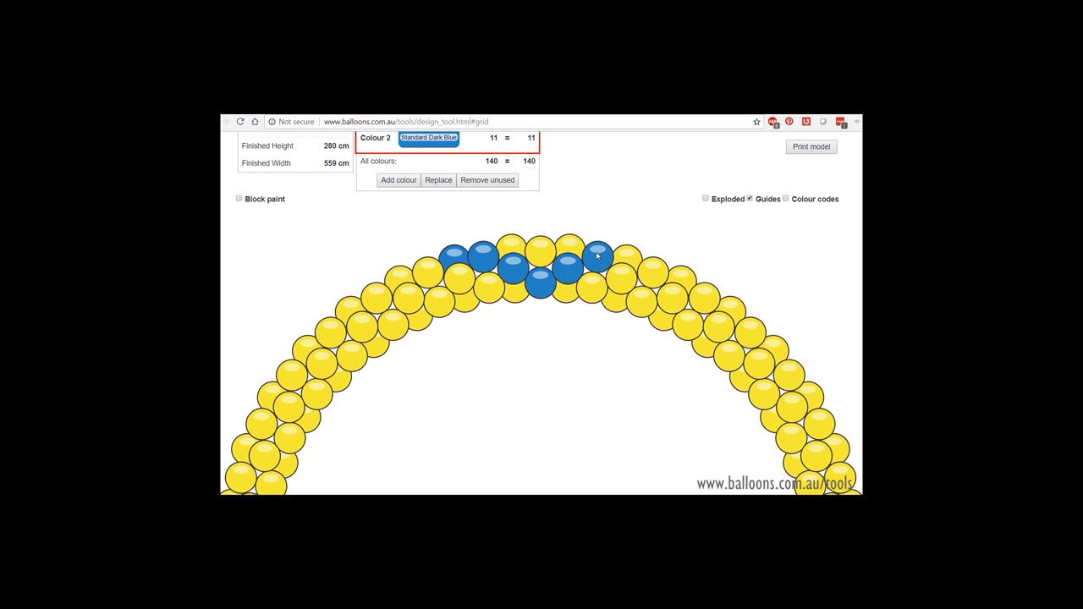
click(643, 300)
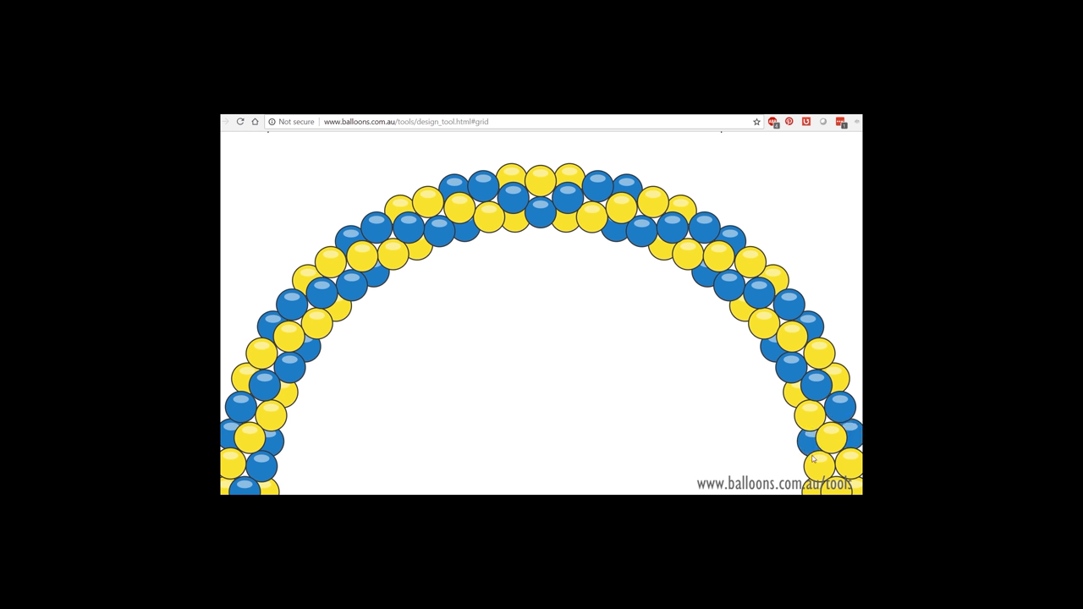
mouse_move(681, 307)
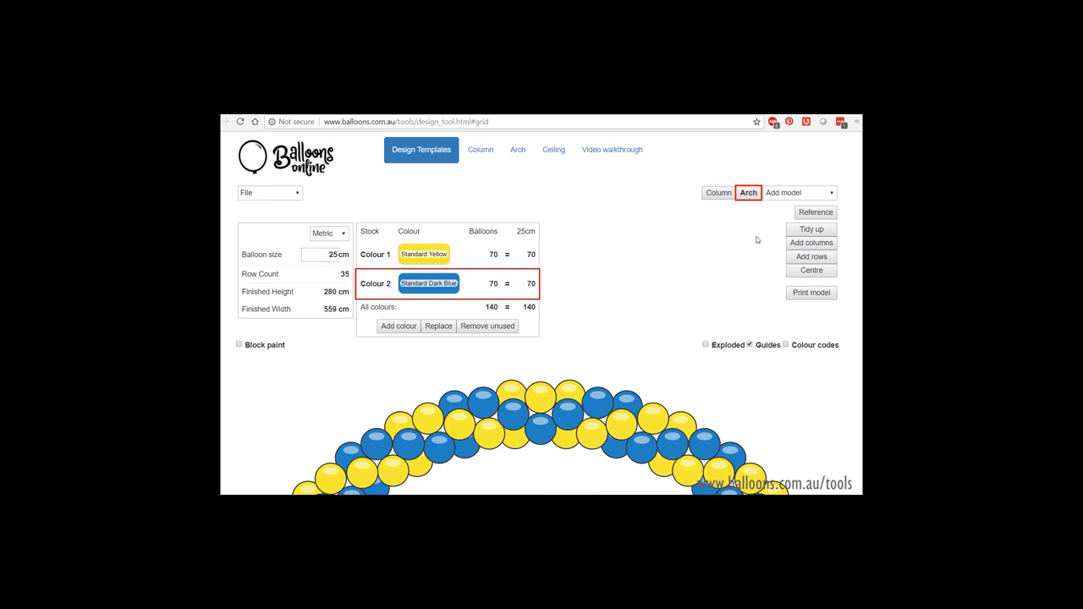
Export the arch design as a JPEG and reselect the Standard Yellow swatch.
click(269, 193)
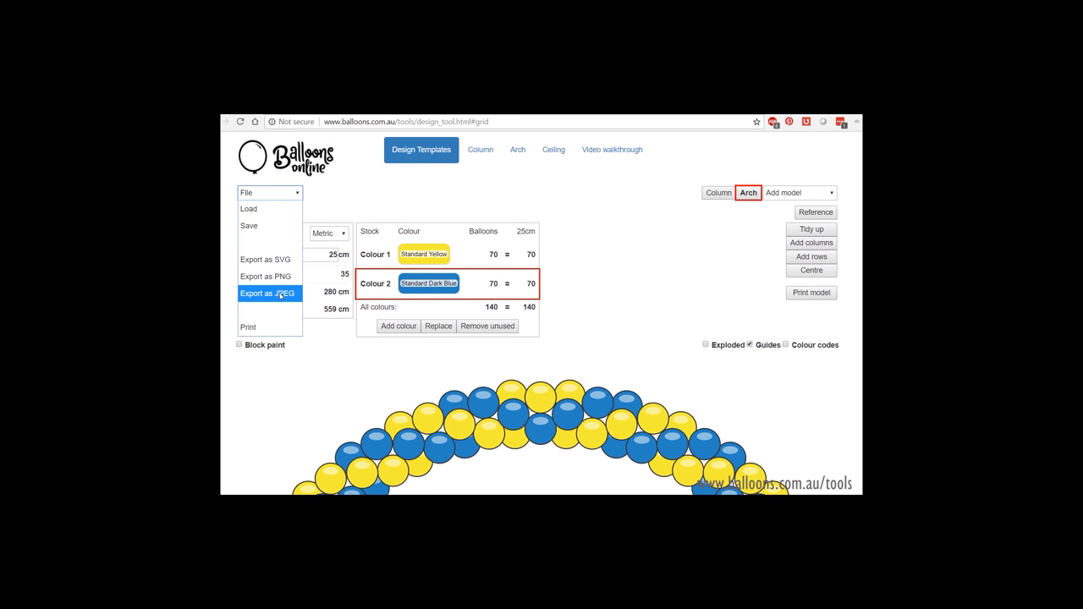
click(269, 292)
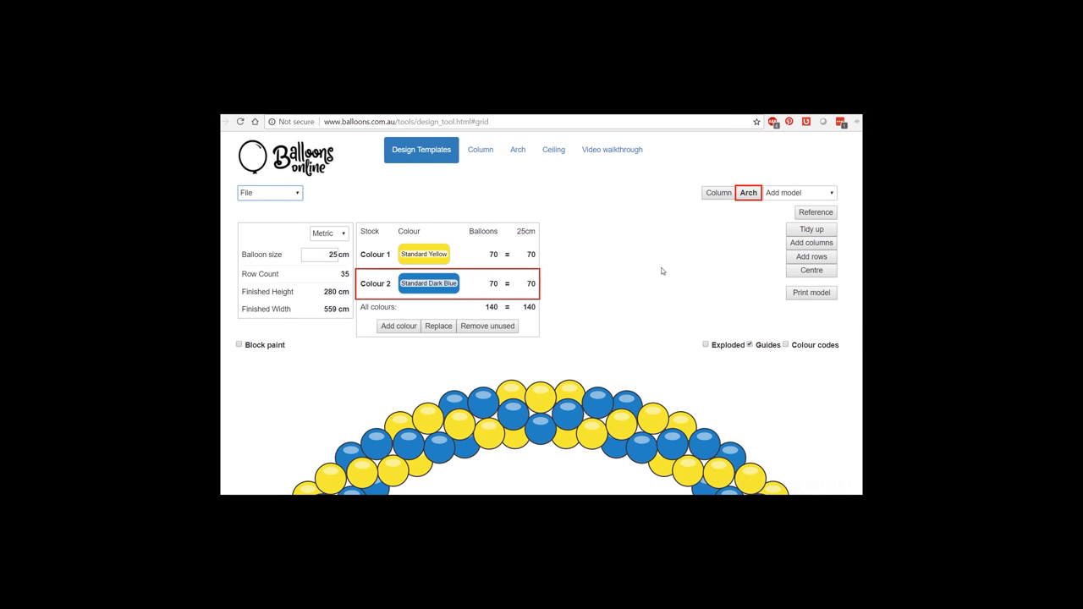
mouse_move(361, 195)
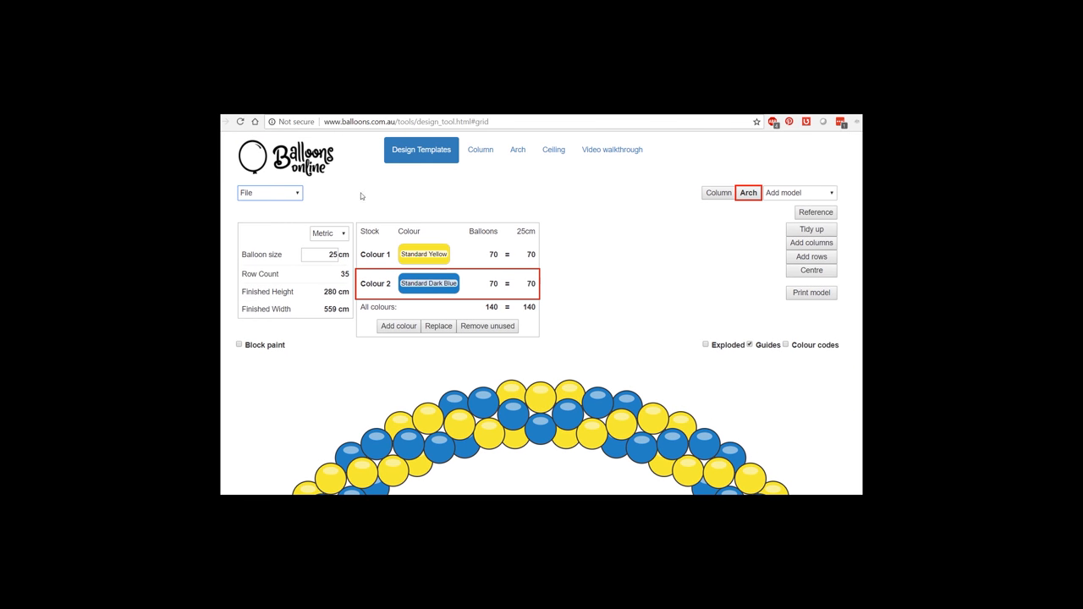
mouse_move(587, 294)
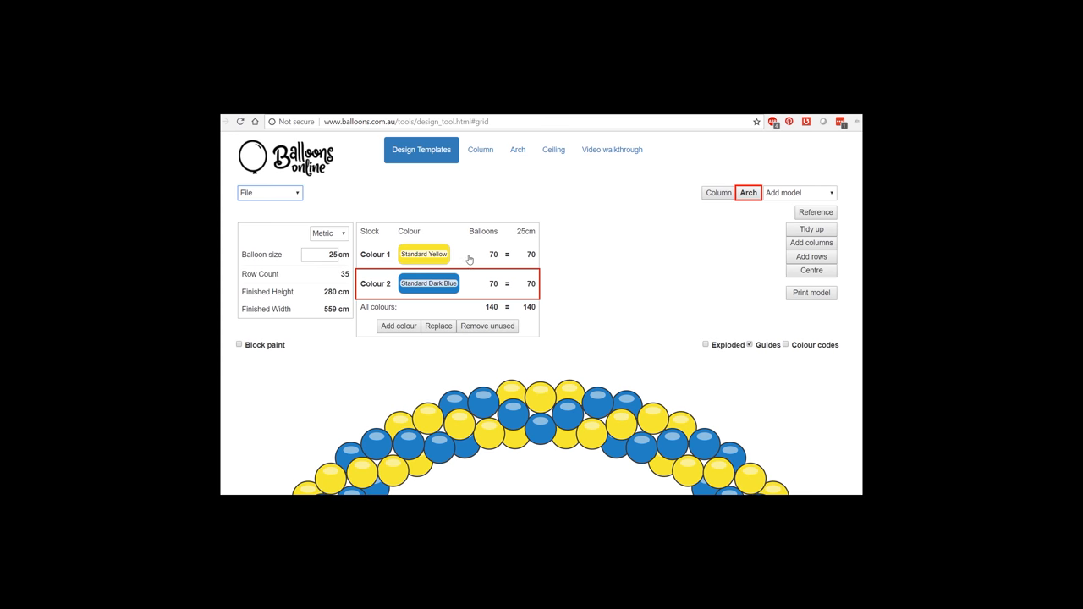
click(423, 254)
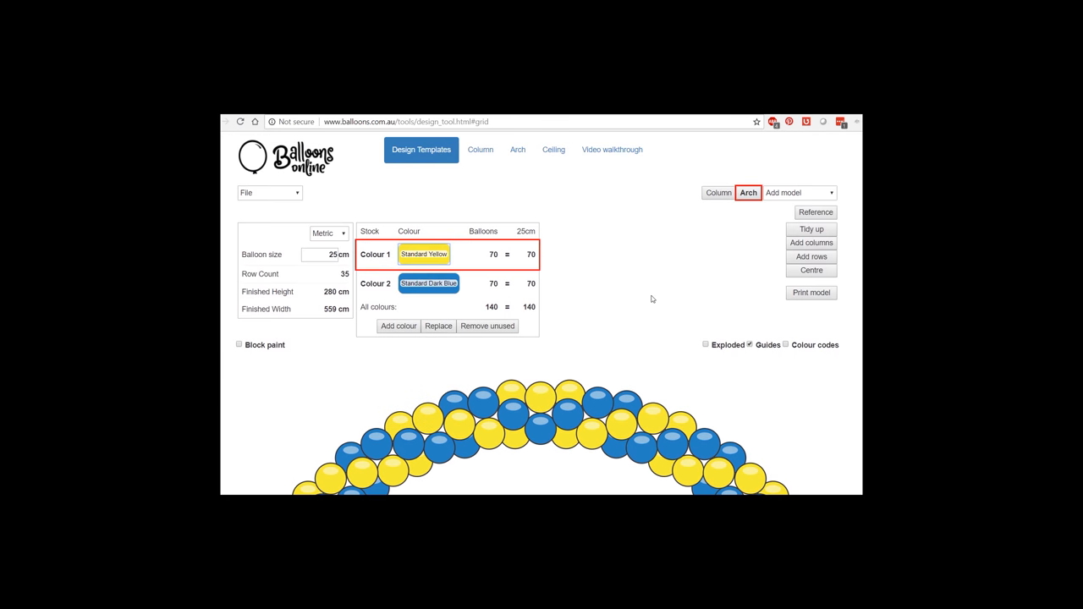